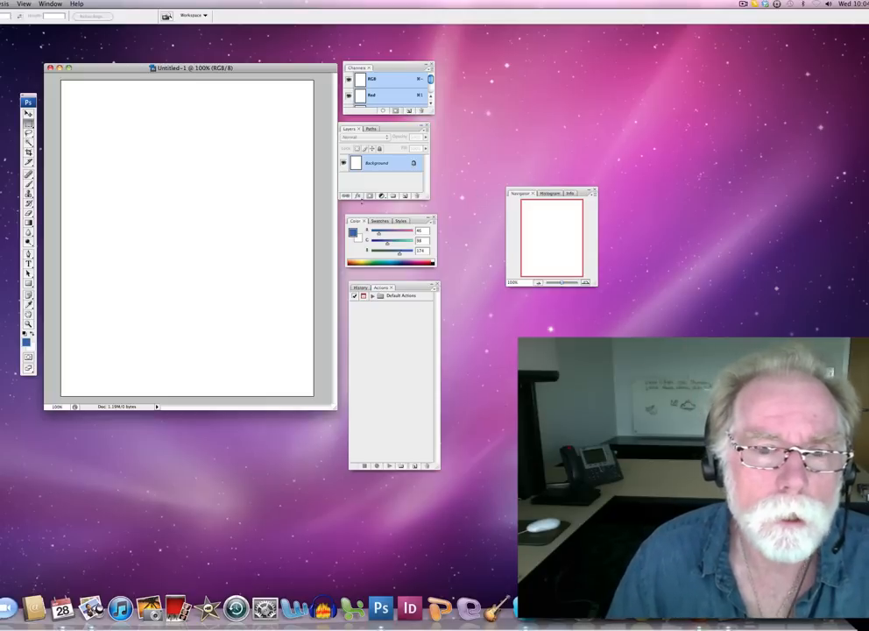
{"action": "mouse_move", "coordinate": [99, 169]}
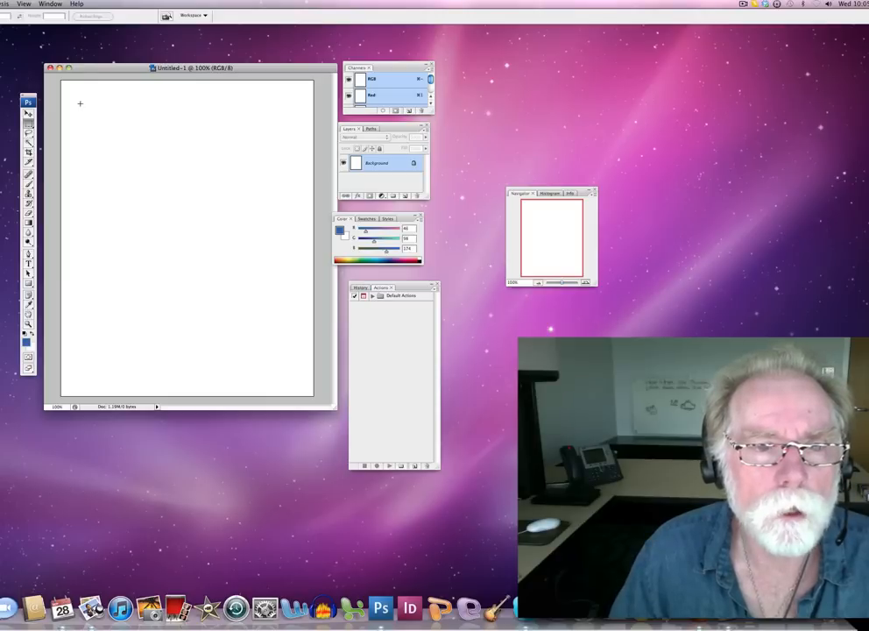
Step: Fill an upper-left rectangular selection with the blue foreground colour at 80% opacity
{"action": "left_click_drag", "start_coordinate": [81, 104], "coordinate": [174, 208]}
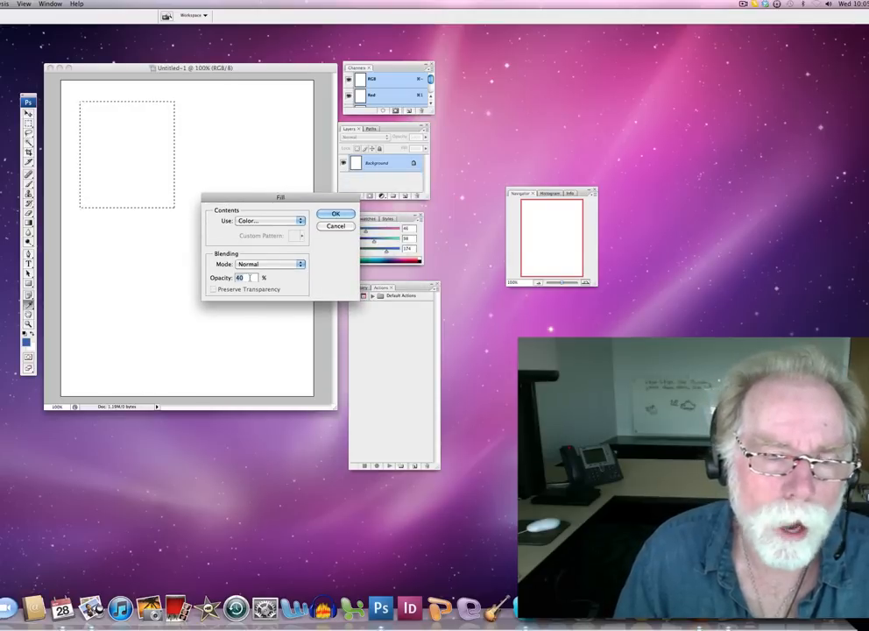
{"action": "left_click", "coordinate": [267, 219]}
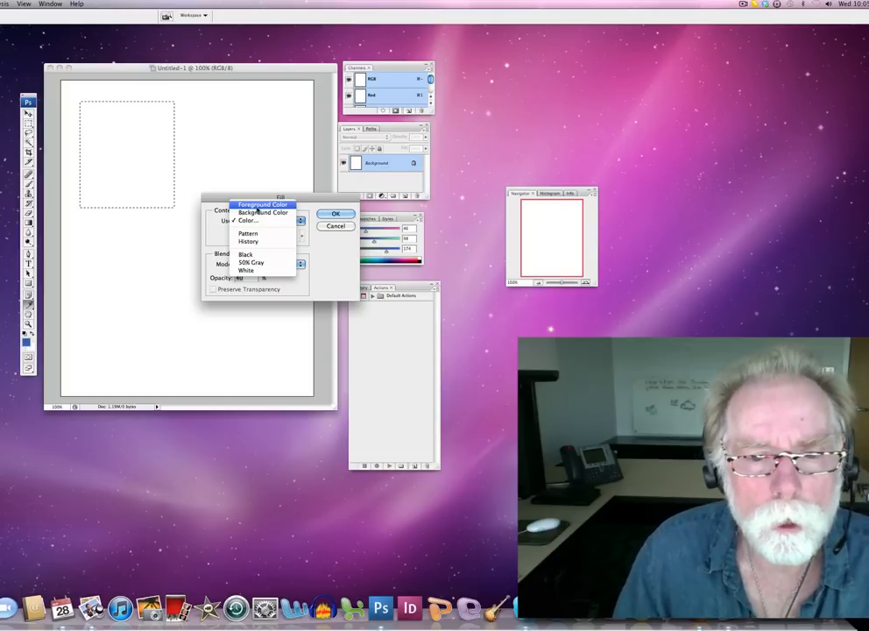
{"action": "left_click", "coordinate": [262, 220]}
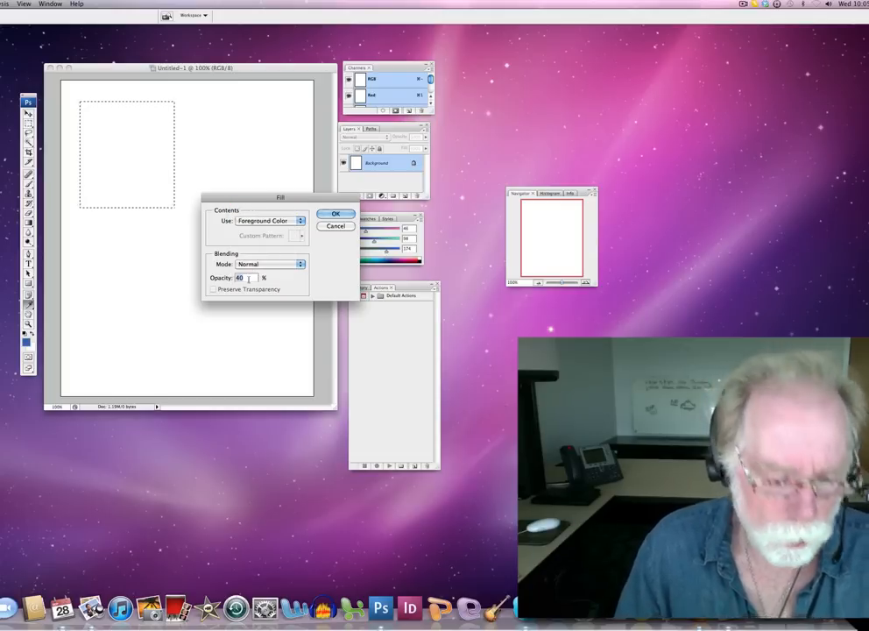
{"action": "type", "text": "80"}
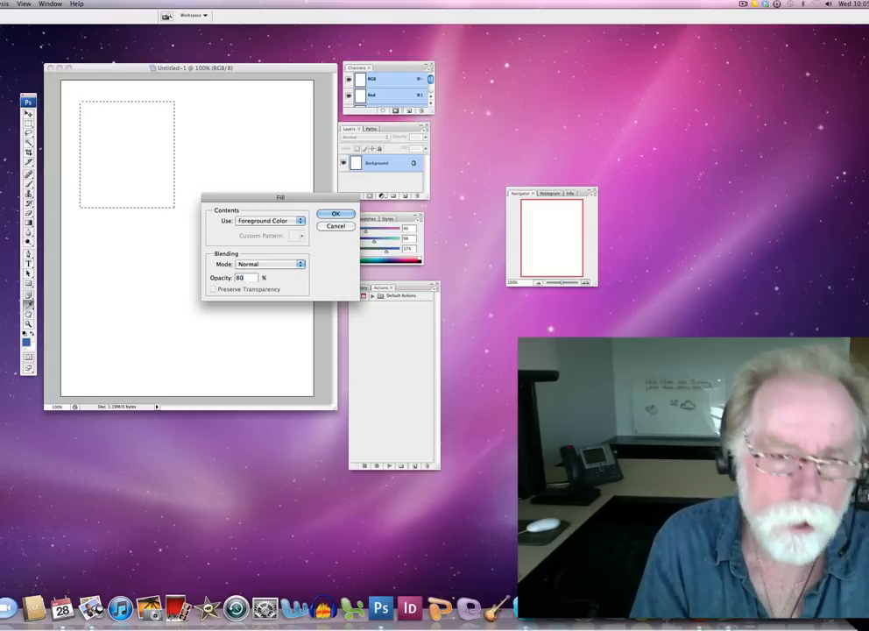
{"action": "left_click", "coordinate": [335, 214]}
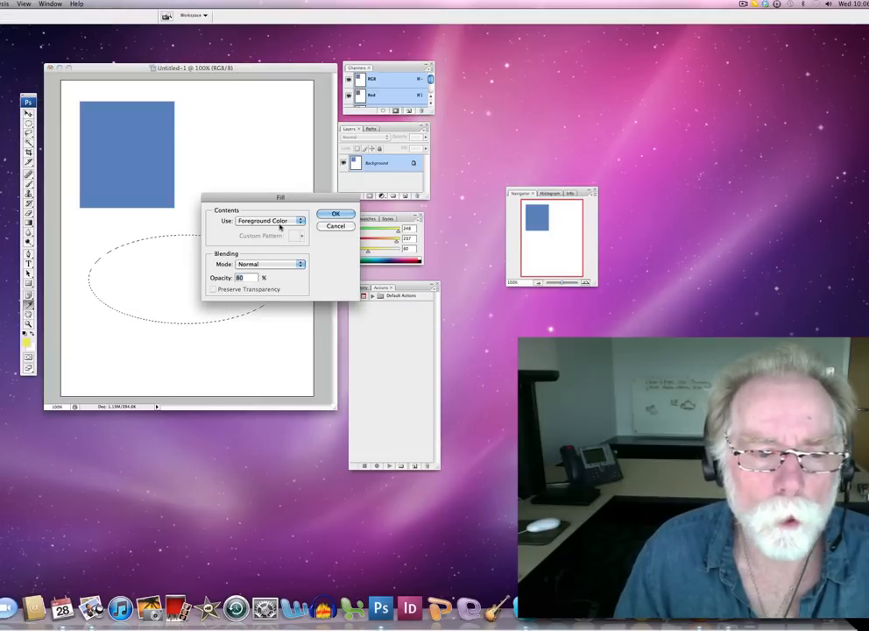
Step: Fill the elliptical selection with yellow, then deselect it
{"action": "left_click", "coordinate": [336, 213]}
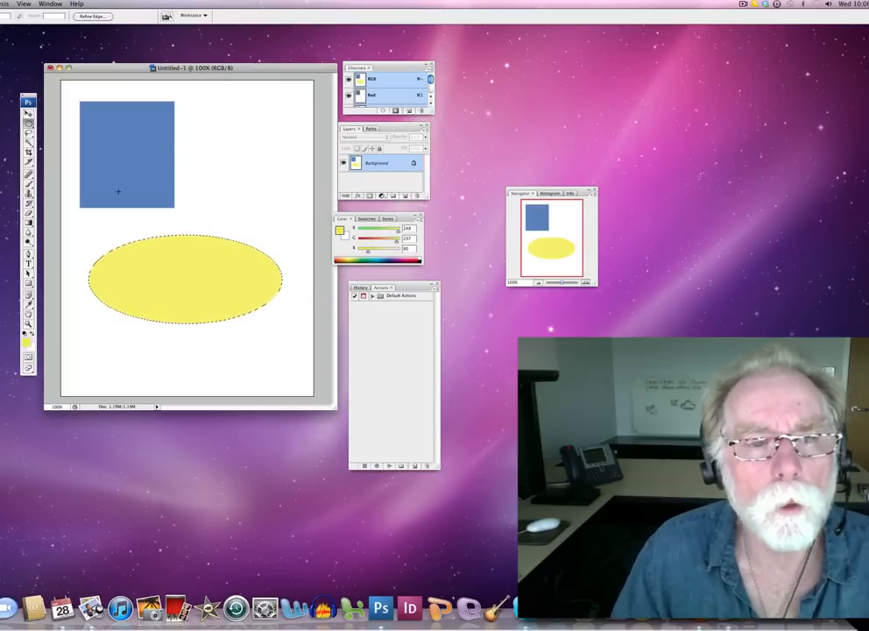
{"action": "left_click", "coordinate": [28, 116]}
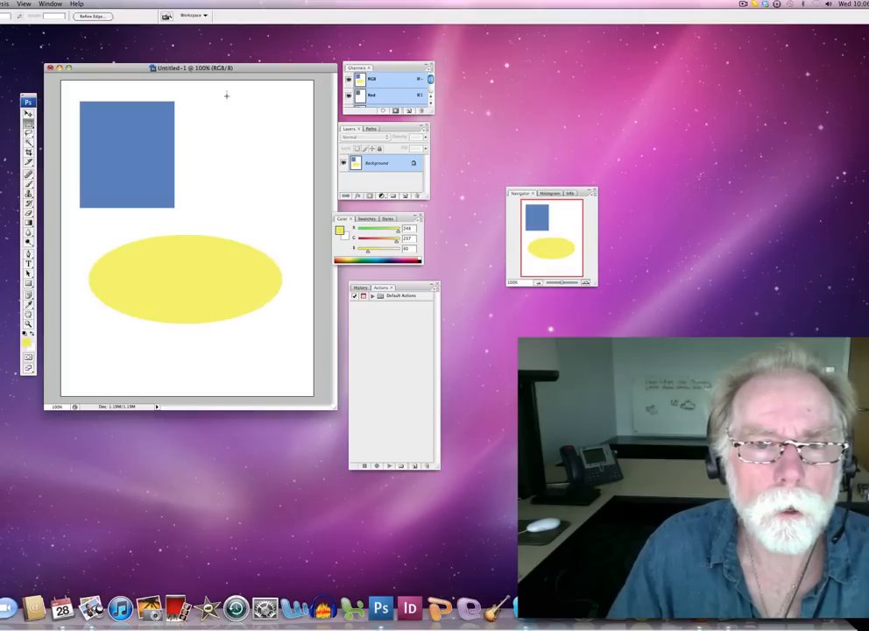
Step: Select a tall top-right rectangle and fill it with red at 100% opacity
{"action": "left_click_drag", "start_coordinate": [227, 96], "coordinate": [287, 237]}
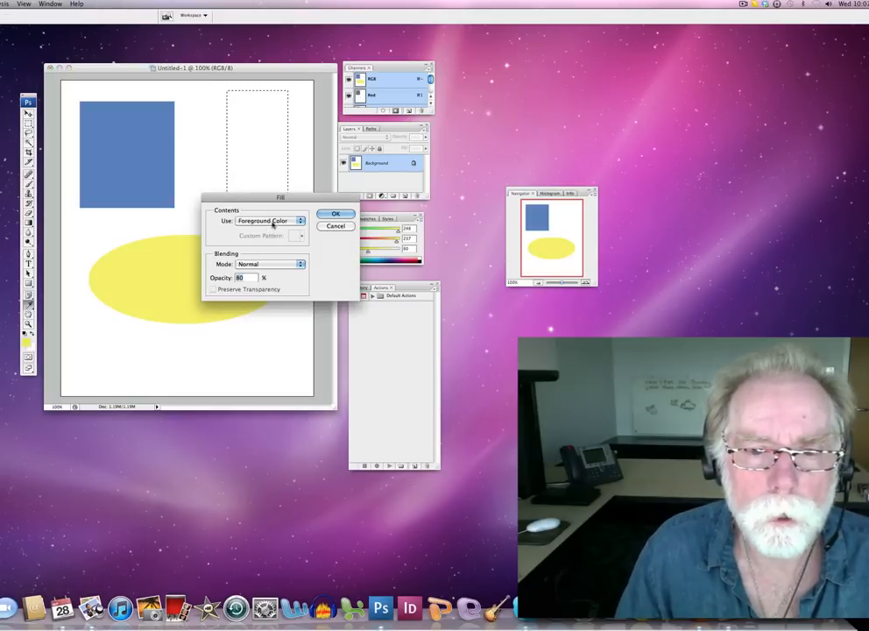
{"action": "left_click", "coordinate": [335, 213]}
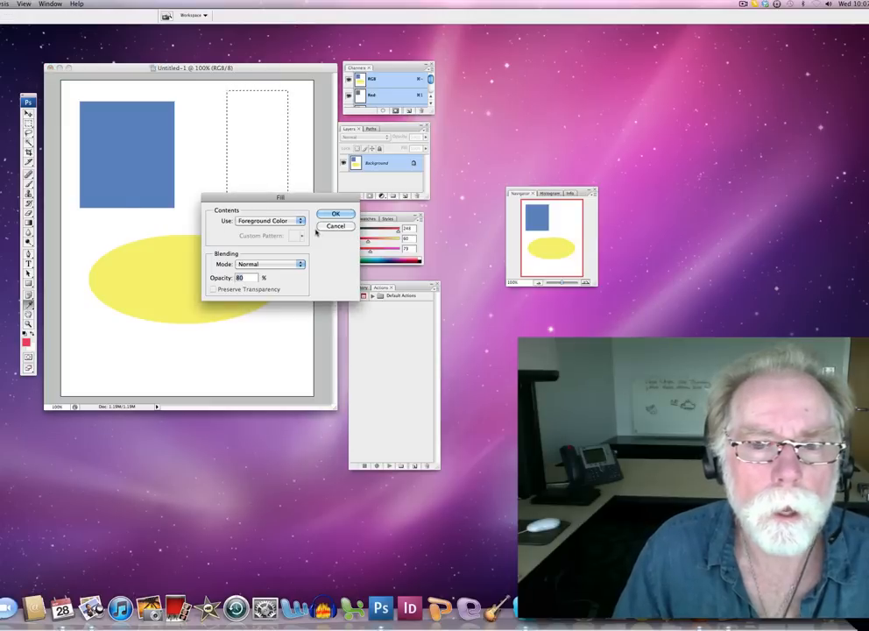
{"action": "mouse_move", "coordinate": [283, 273]}
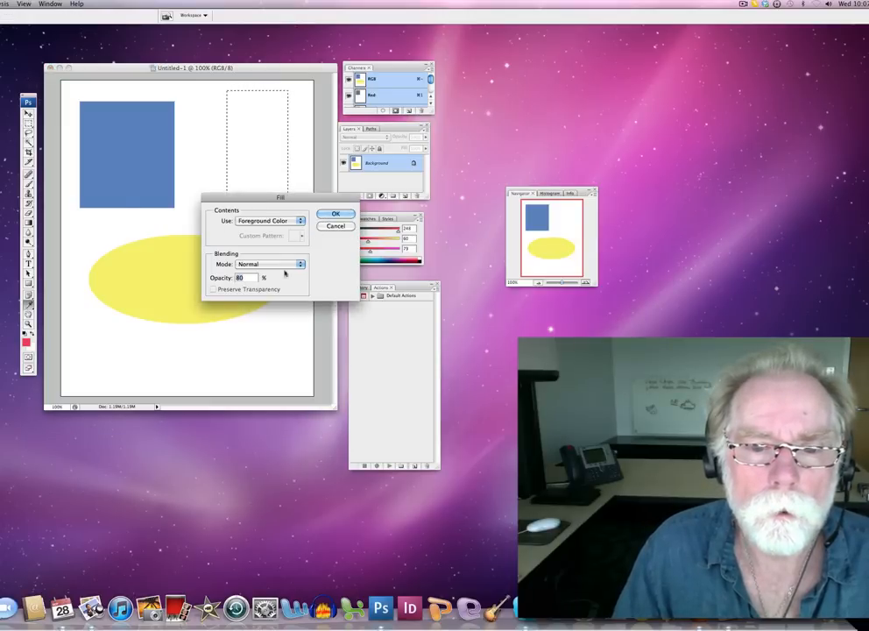
{"action": "type", "text": "100"}
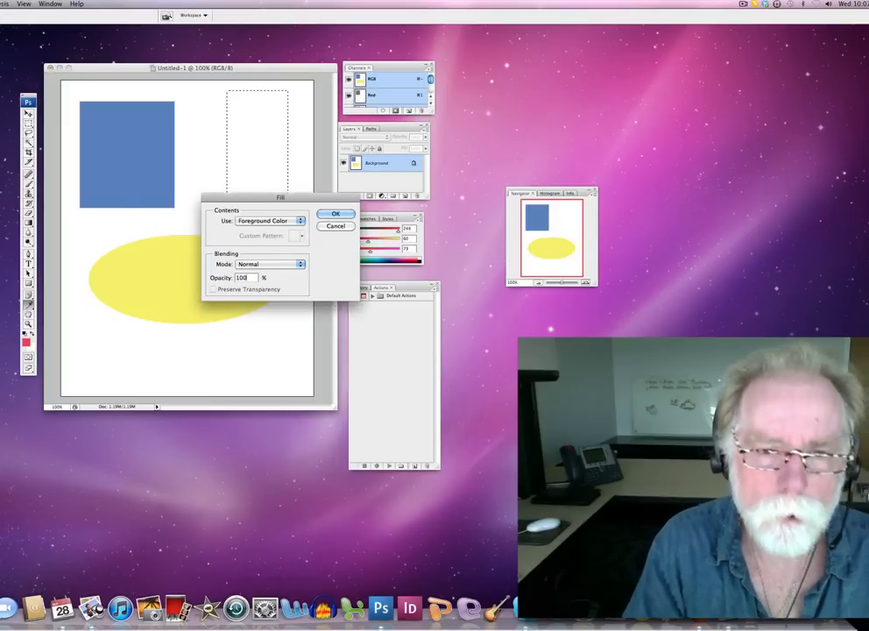
{"action": "left_click", "coordinate": [336, 214]}
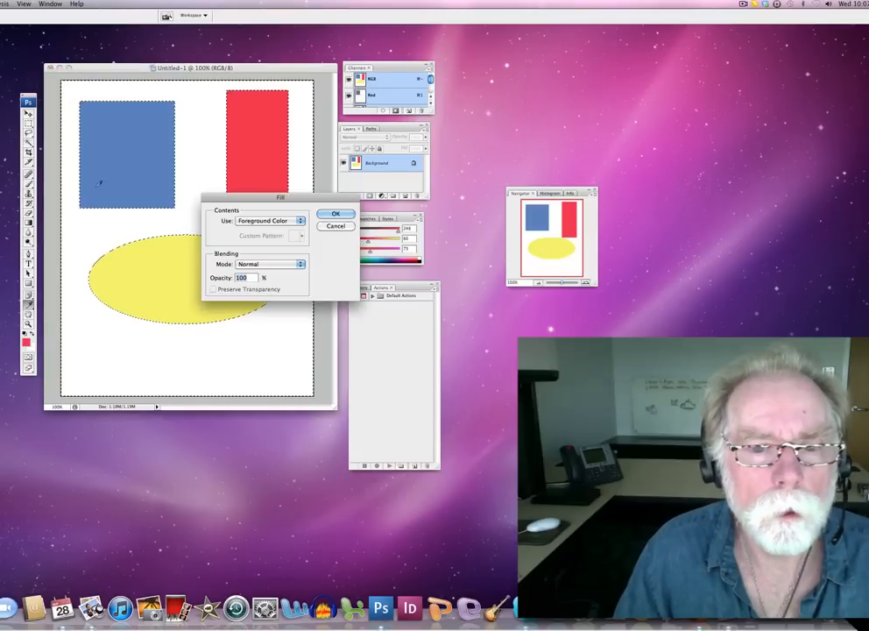
Step: Fill the selected white background with Black
{"action": "left_click", "coordinate": [271, 219]}
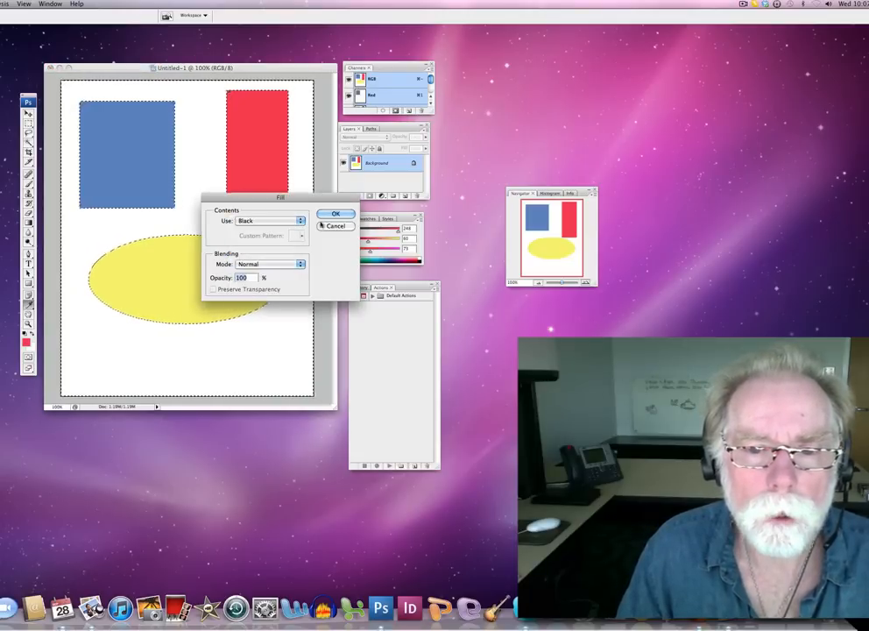
{"action": "left_click", "coordinate": [336, 214]}
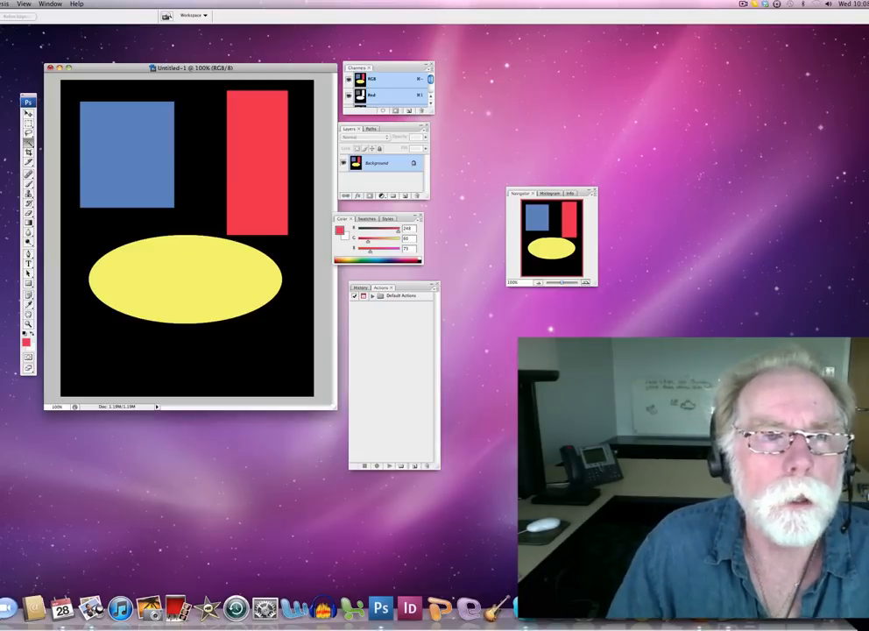
Step: In Liquify, push and curl the blue and red rectangles' edges into wavy forms
{"action": "left_click", "coordinate": [9, 4]}
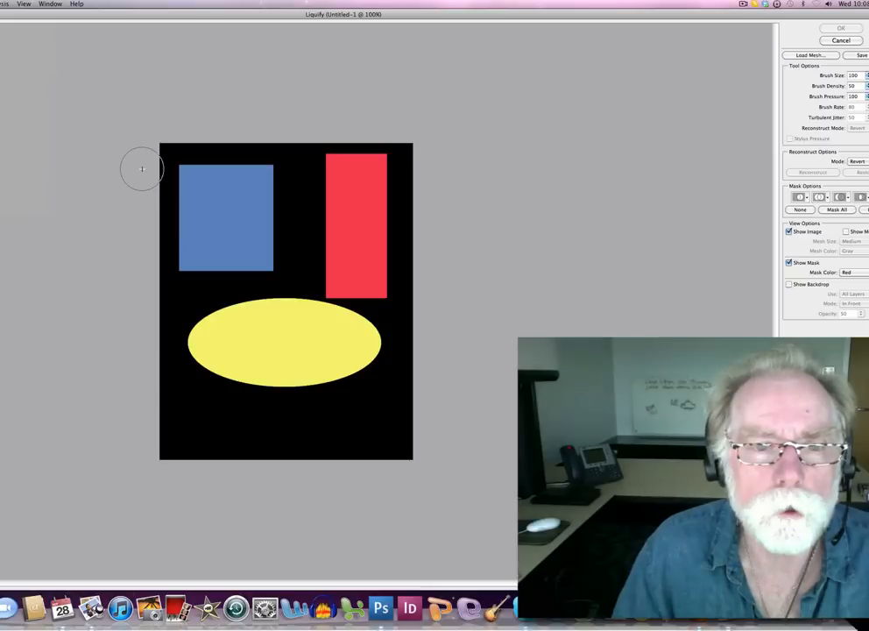
{"action": "left_click_drag", "start_coordinate": [142, 168], "coordinate": [269, 267]}
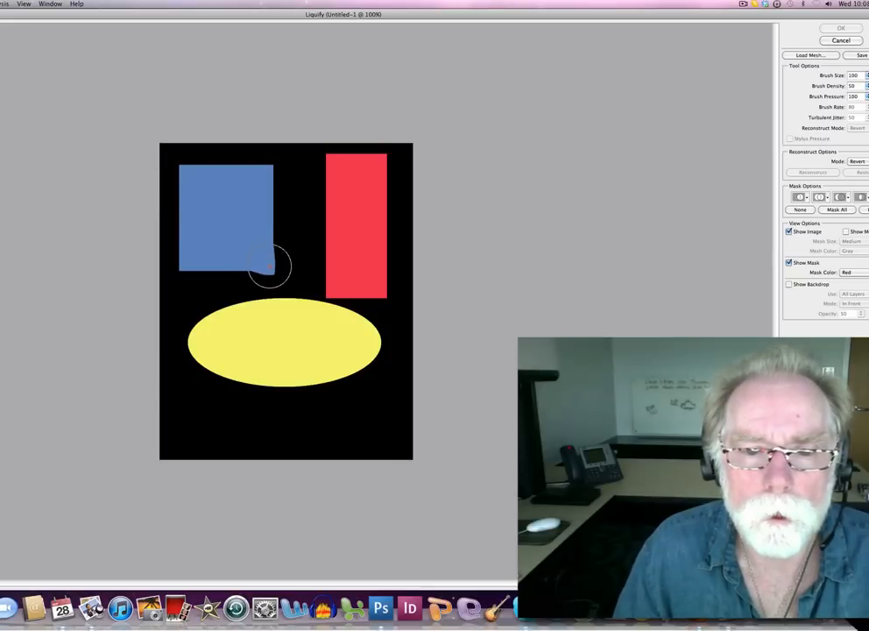
{"action": "left_click_drag", "start_coordinate": [271, 262], "coordinate": [315, 261]}
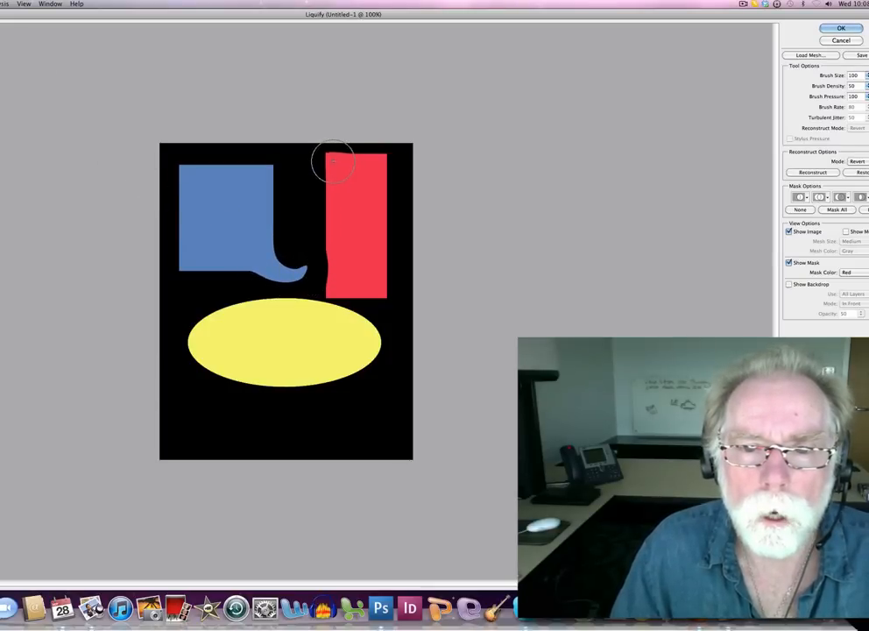
{"action": "left_click_drag", "start_coordinate": [333, 162], "coordinate": [293, 186]}
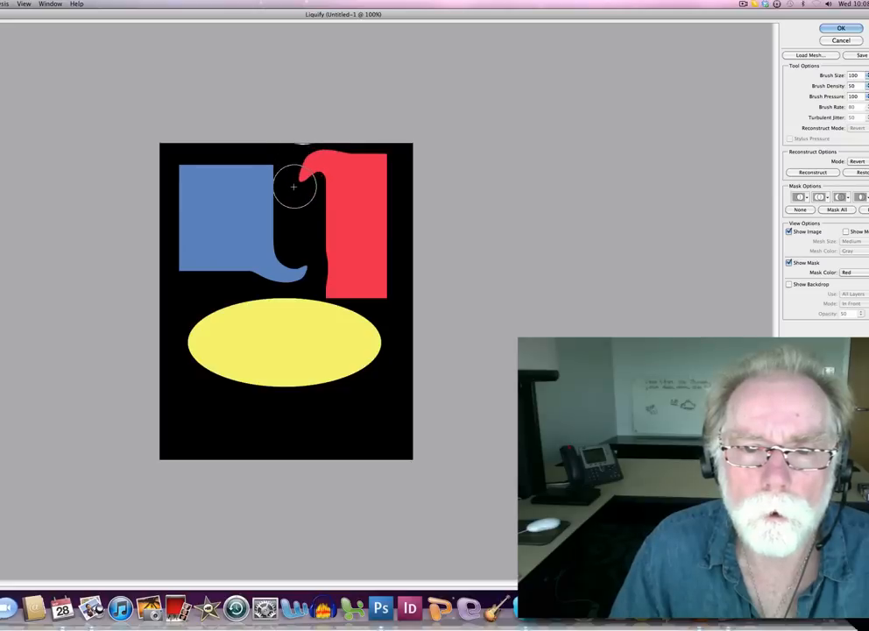
{"action": "left_click_drag", "start_coordinate": [294, 186], "coordinate": [381, 295]}
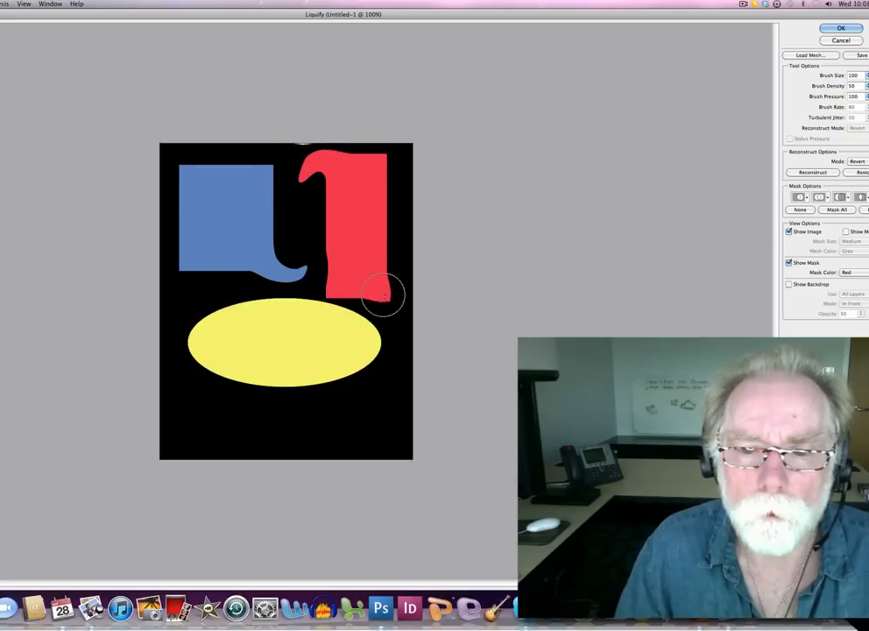
{"action": "left_click_drag", "start_coordinate": [384, 293], "coordinate": [282, 208]}
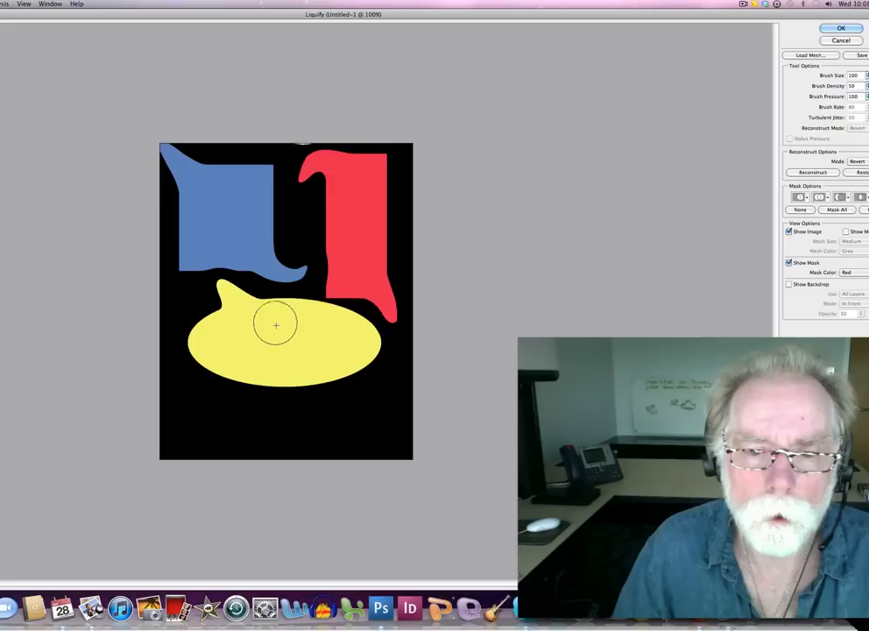
Step: Pull spikes from the yellow ellipse, bulge the red shape, and apply Liquify
{"action": "left_click_drag", "start_coordinate": [276, 325], "coordinate": [384, 429]}
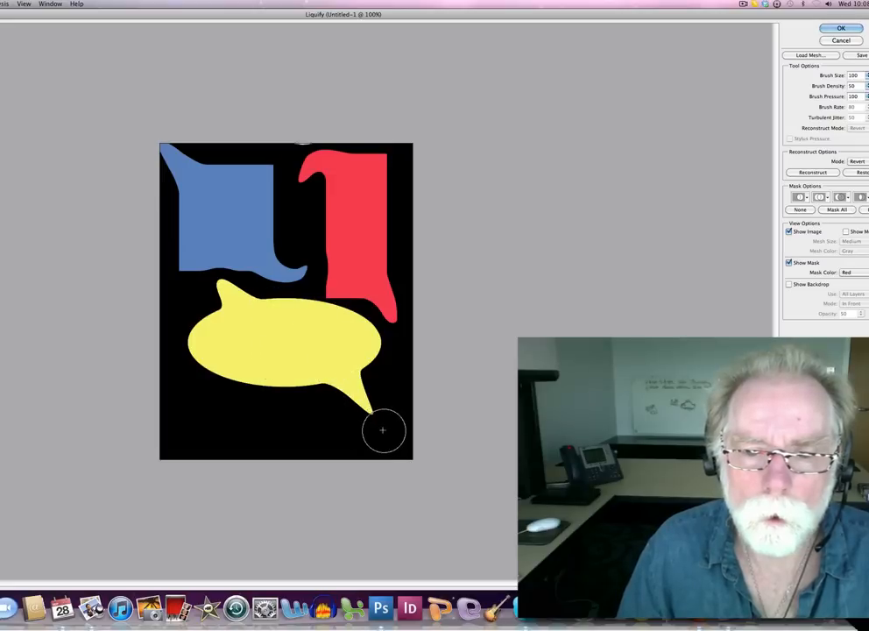
{"action": "left_click_drag", "start_coordinate": [383, 430], "coordinate": [203, 403]}
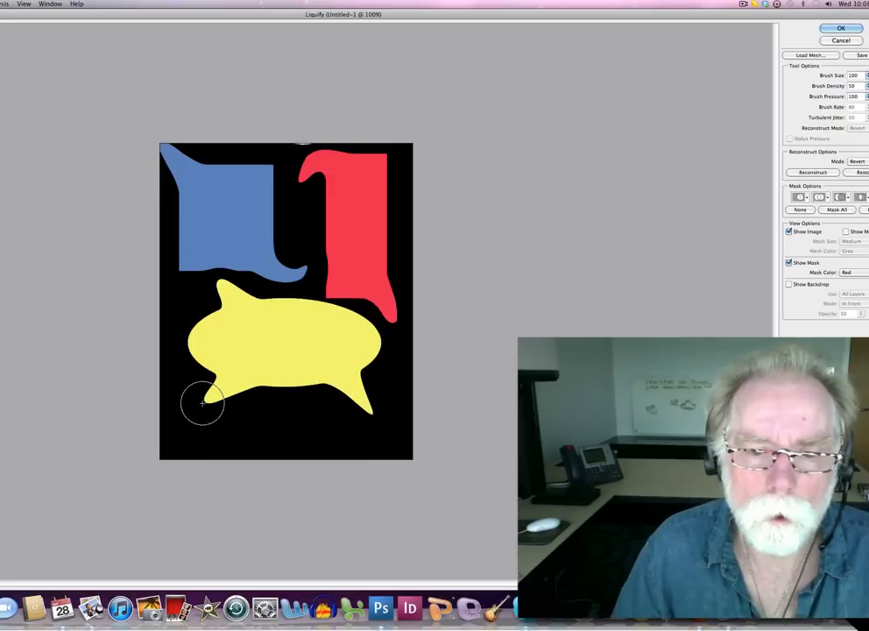
{"action": "left_click_drag", "start_coordinate": [204, 403], "coordinate": [289, 223]}
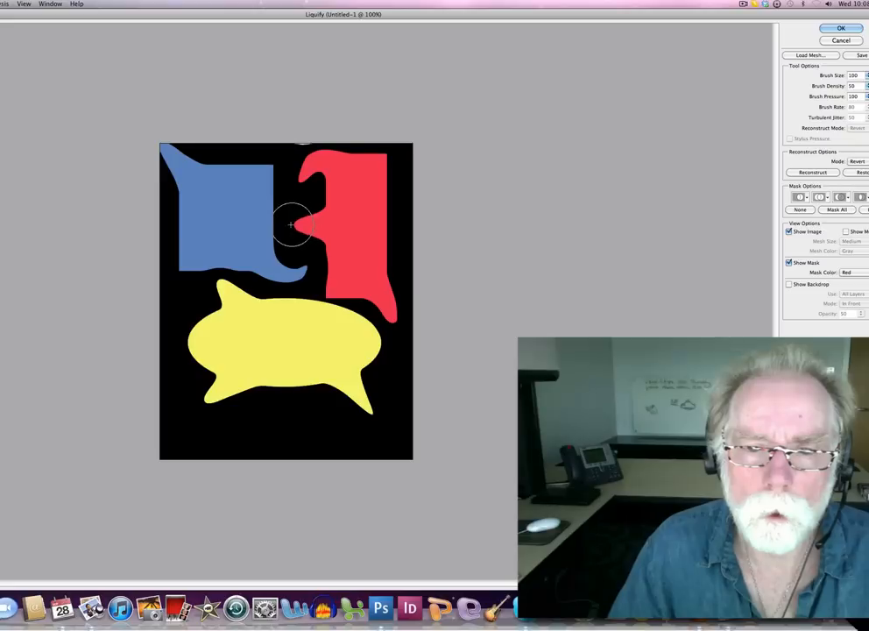
{"action": "left_click_drag", "start_coordinate": [289, 226], "coordinate": [394, 227]}
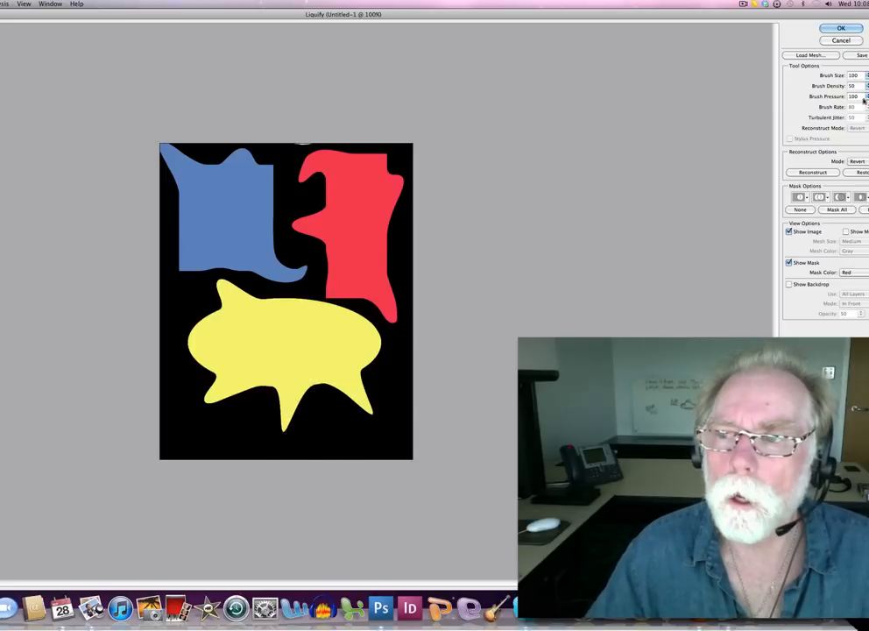
{"action": "left_click", "coordinate": [839, 28]}
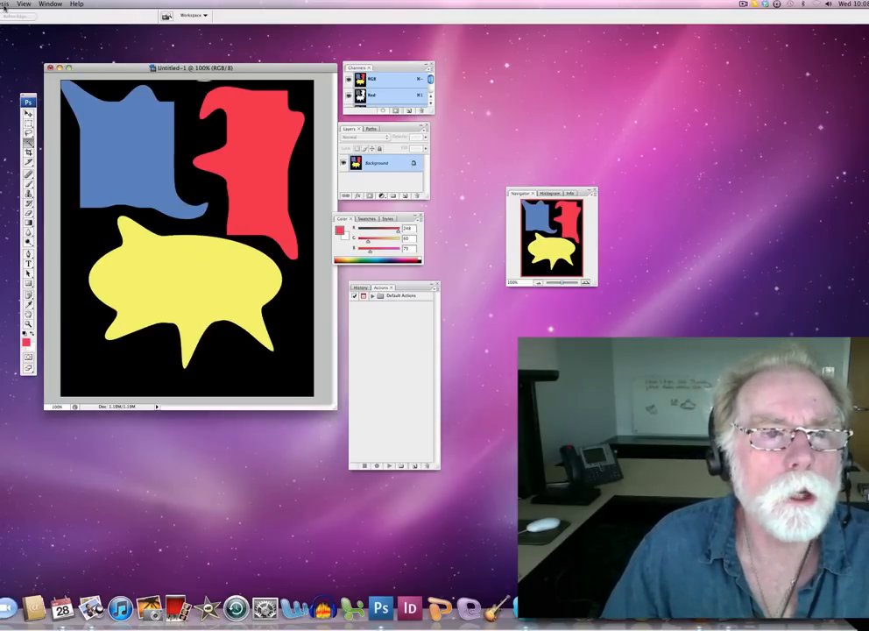
Step: Open the Filter menu's Artistic submenu
{"action": "left_click", "coordinate": [4, 3]}
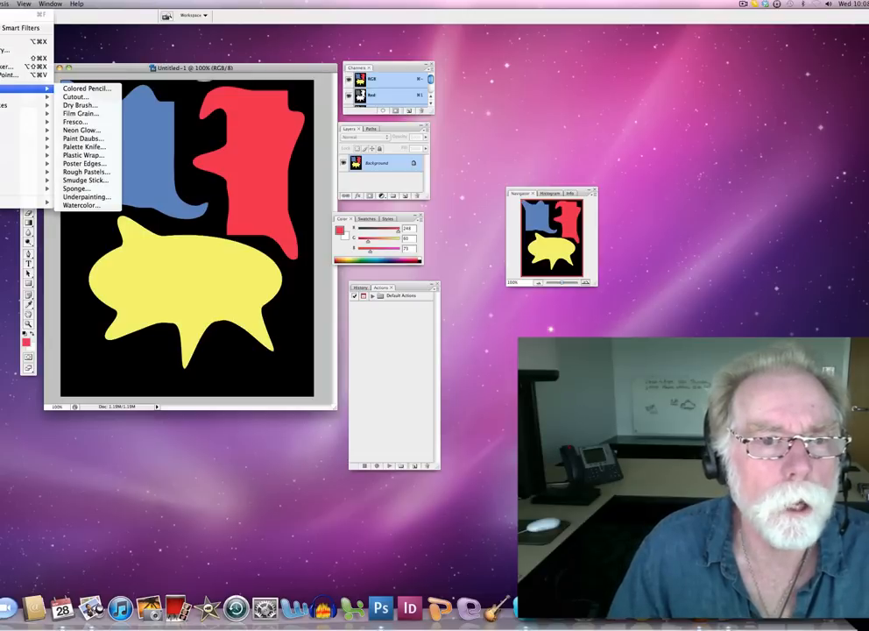
Step: Open Colored Pencil and preview Fresco, Plastic Wrap, Smudge Stick and Underpainting
{"action": "left_click", "coordinate": [86, 88]}
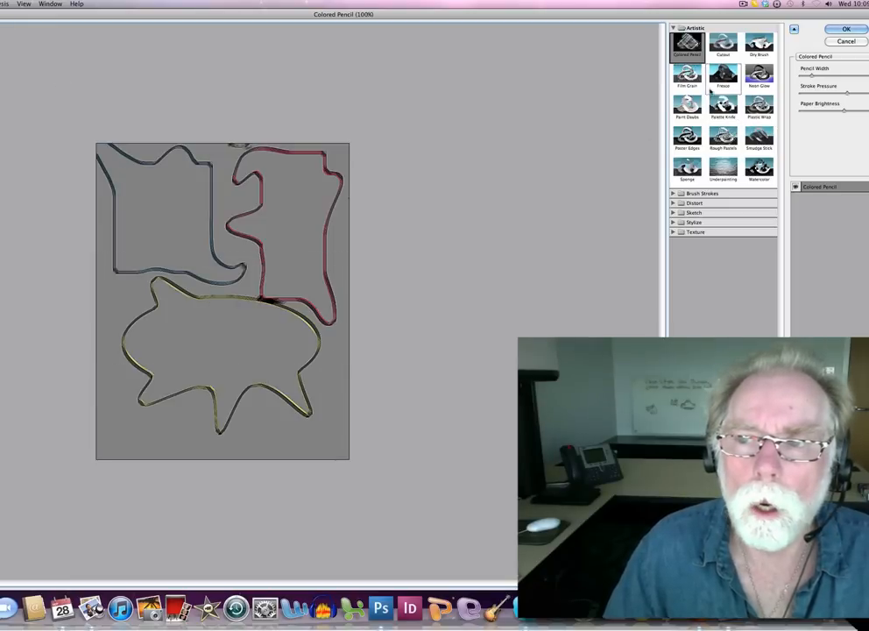
{"action": "left_click", "coordinate": [722, 76]}
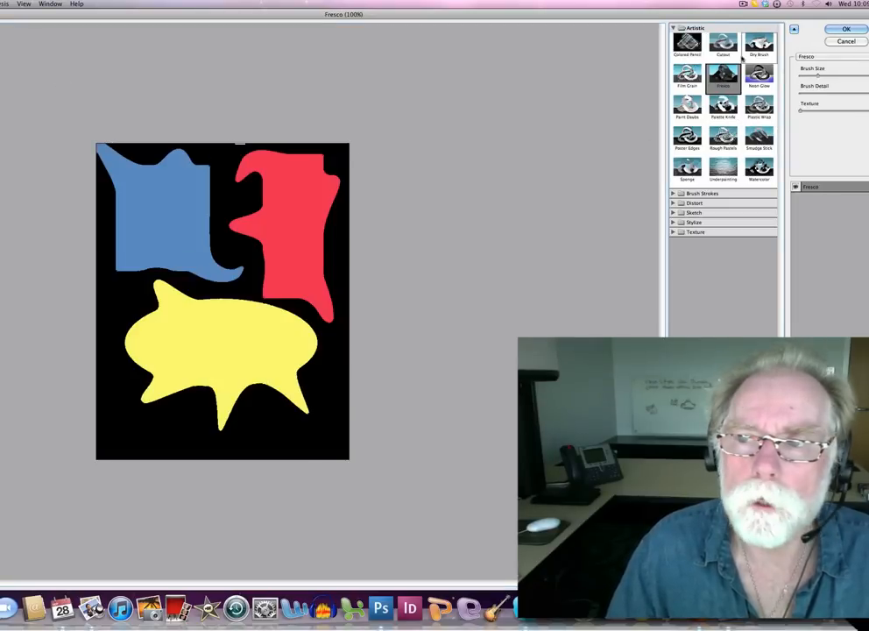
{"action": "left_click", "coordinate": [758, 105]}
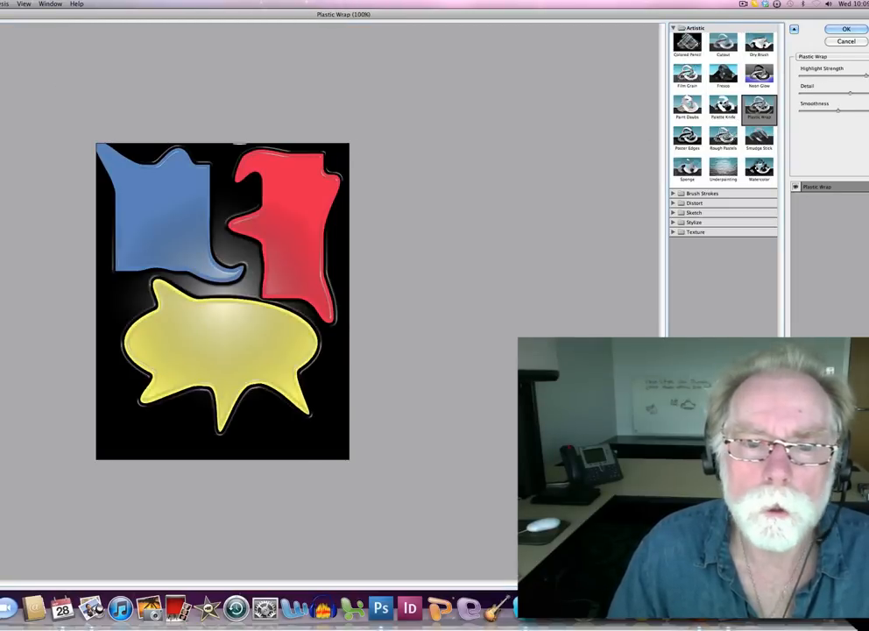
{"action": "left_click", "coordinate": [758, 138]}
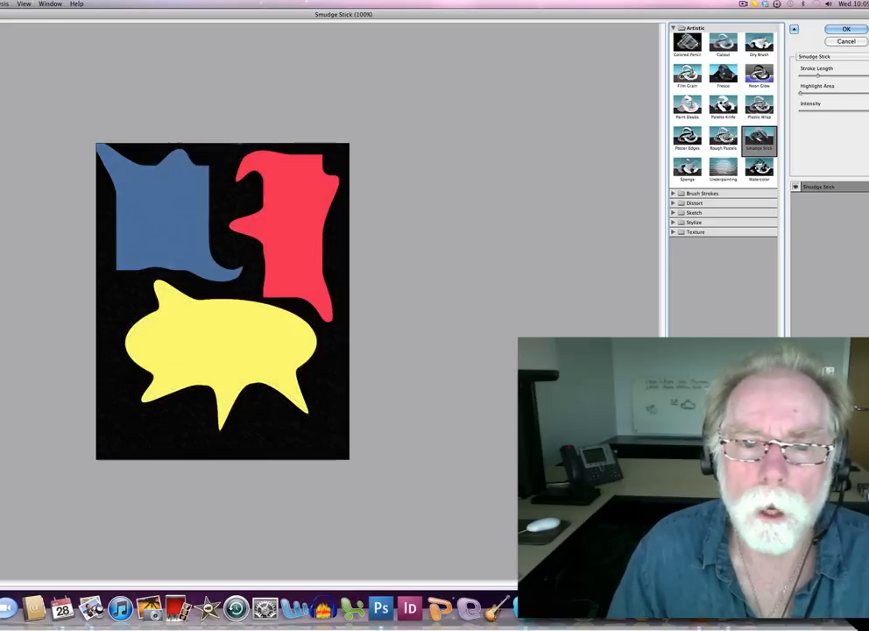
{"action": "left_click", "coordinate": [759, 168]}
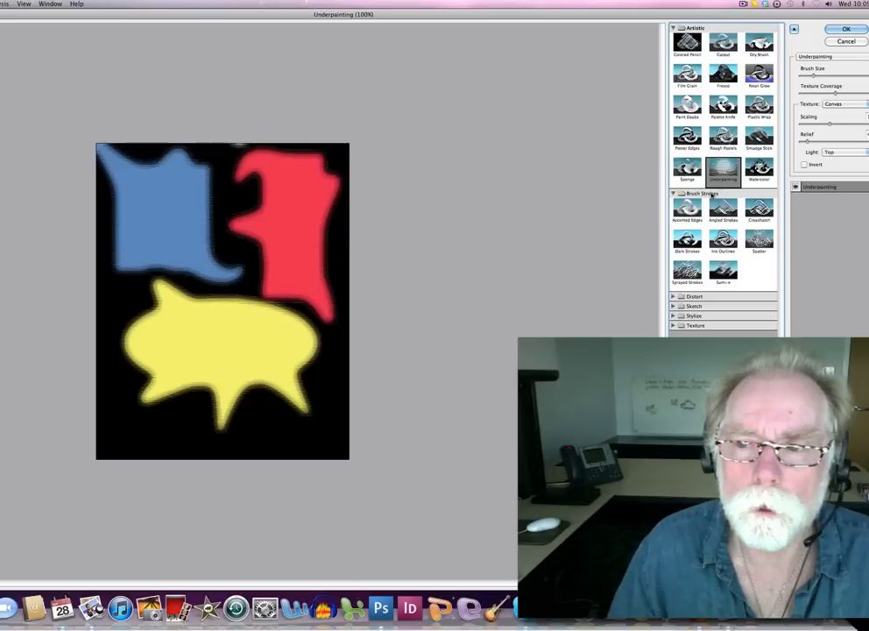
Step: Preview Accented Edges and Crosshatch, then apply the Spatter brush-stroke filter
{"action": "left_click", "coordinate": [686, 207]}
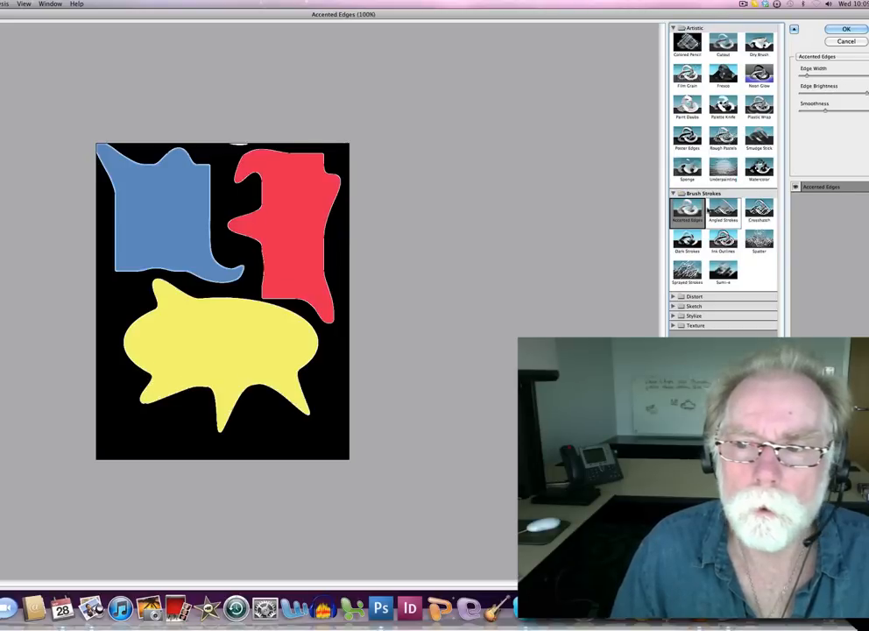
{"action": "left_click", "coordinate": [759, 210]}
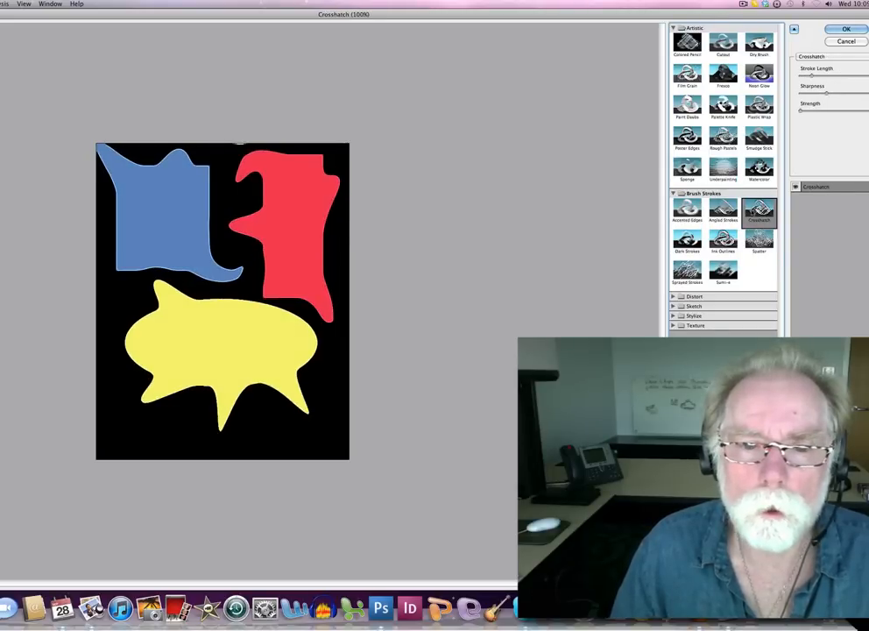
{"action": "left_click", "coordinate": [758, 241]}
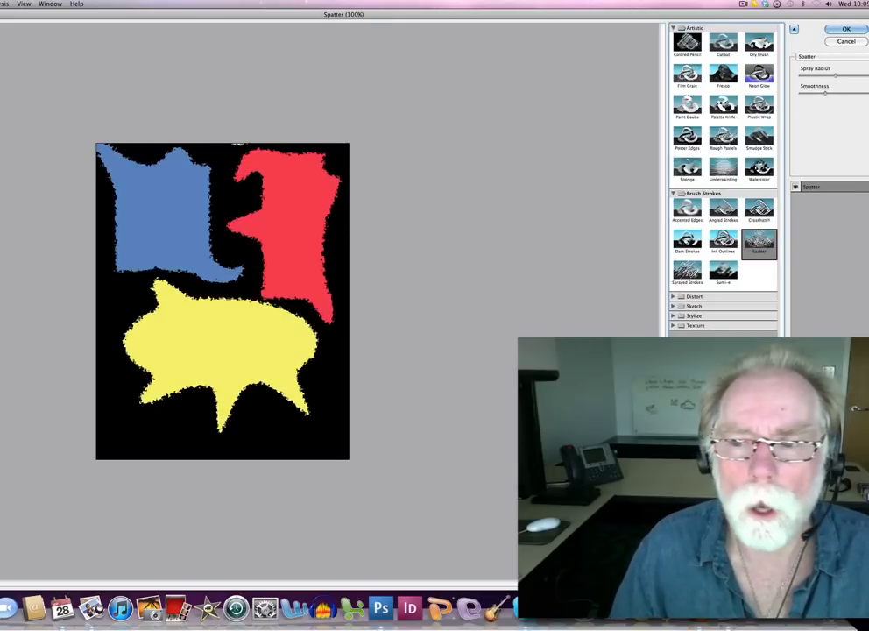
{"action": "left_click", "coordinate": [687, 273]}
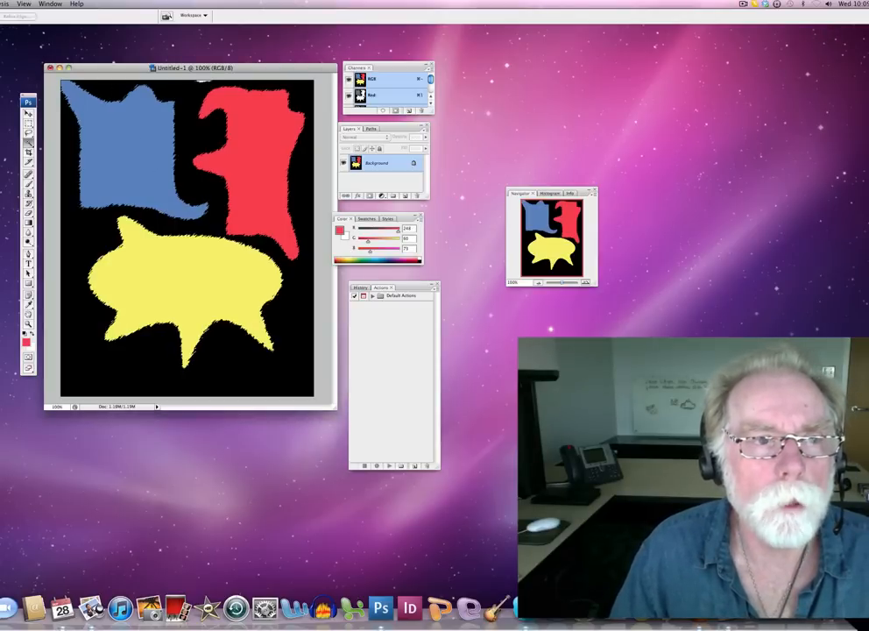
{"action": "left_click", "coordinate": [24, 3]}
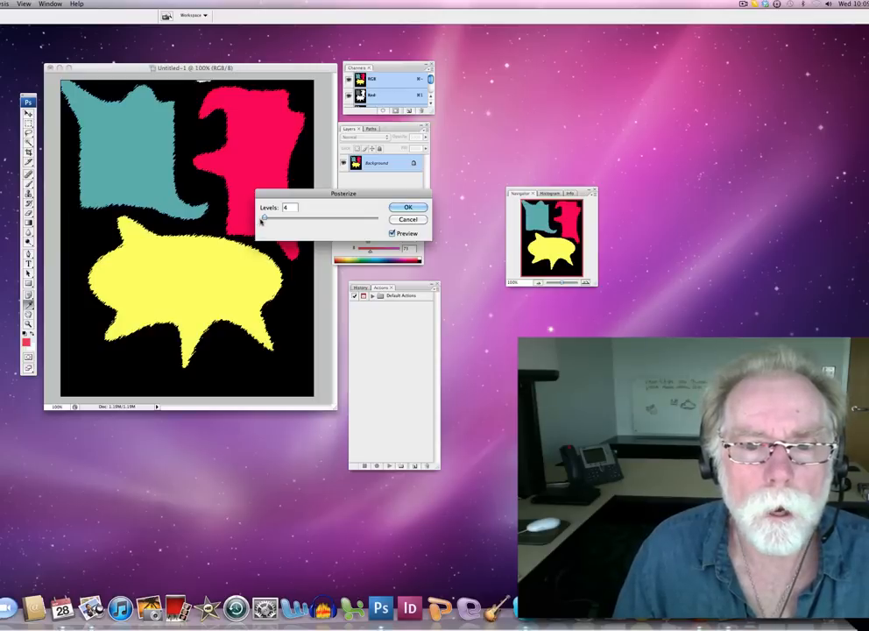
Step: Lower the Posterize levels from 4 to 2 and apply
{"action": "left_click_drag", "start_coordinate": [264, 218], "coordinate": [273, 218]}
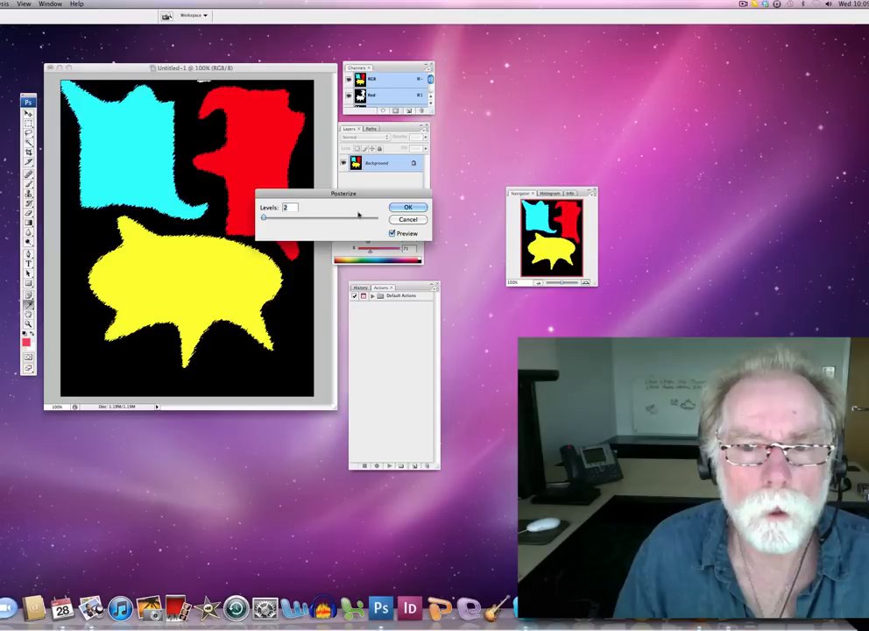
{"action": "left_click", "coordinate": [409, 207]}
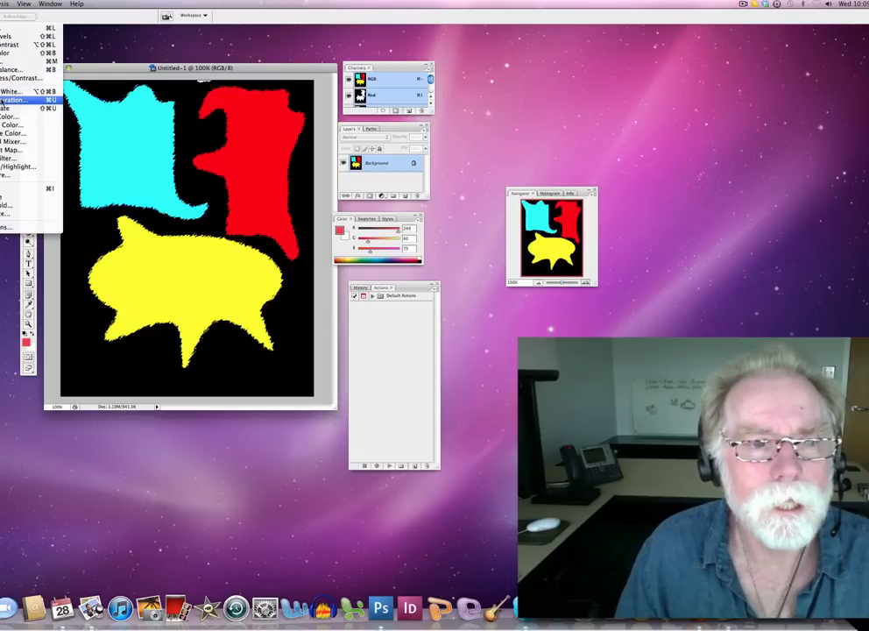
Step: Tune Hue/Saturation sliders with higher saturation, recoloring shapes green, pink and orange
{"action": "left_click", "coordinate": [14, 99]}
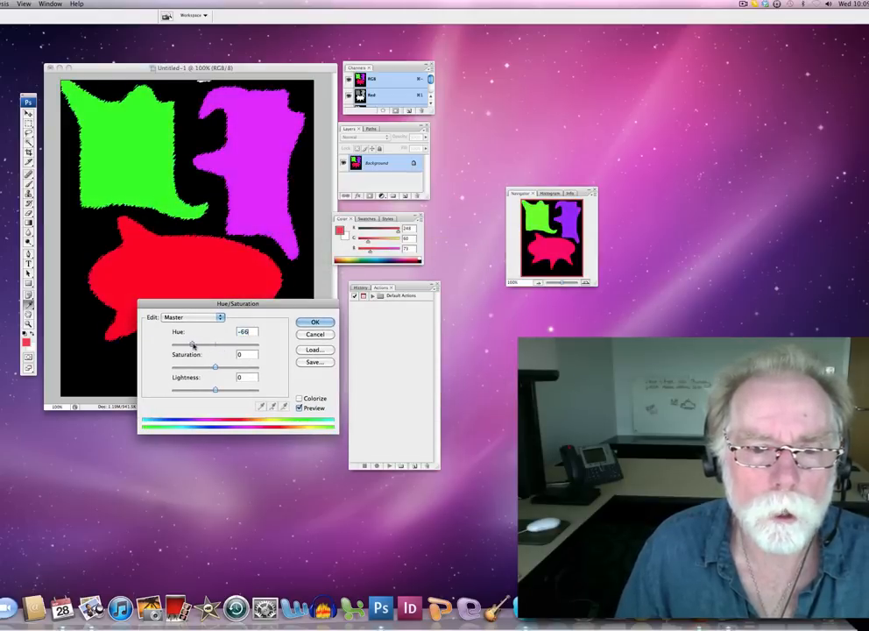
{"action": "left_click_drag", "start_coordinate": [192, 344], "coordinate": [217, 344]}
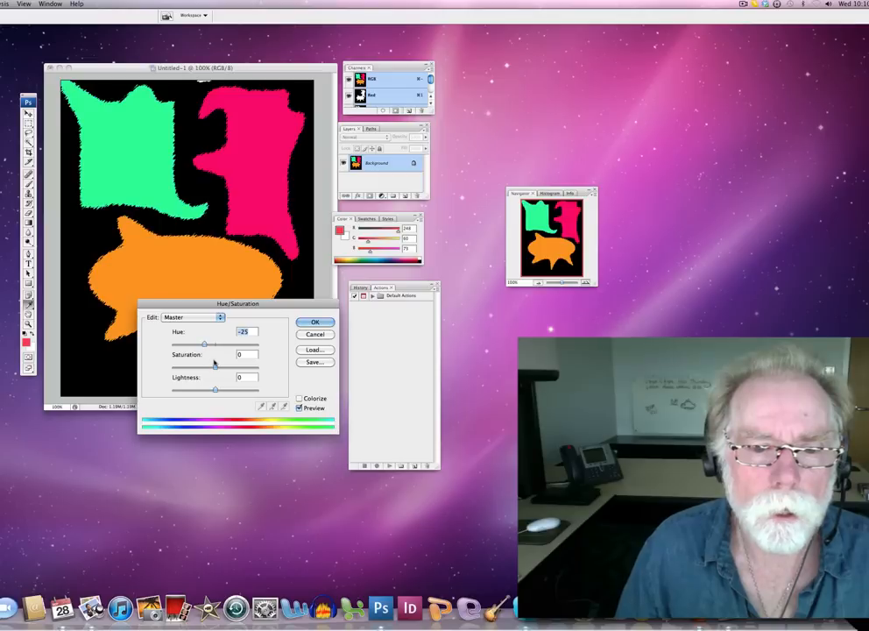
{"action": "left_click_drag", "start_coordinate": [216, 364], "coordinate": [221, 364]}
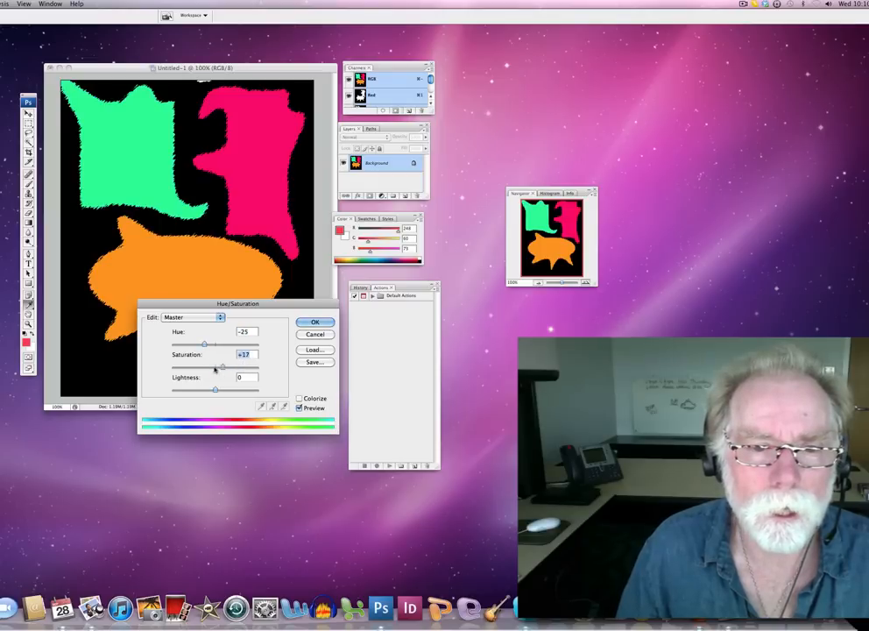
{"action": "left_click_drag", "start_coordinate": [217, 364], "coordinate": [239, 364]}
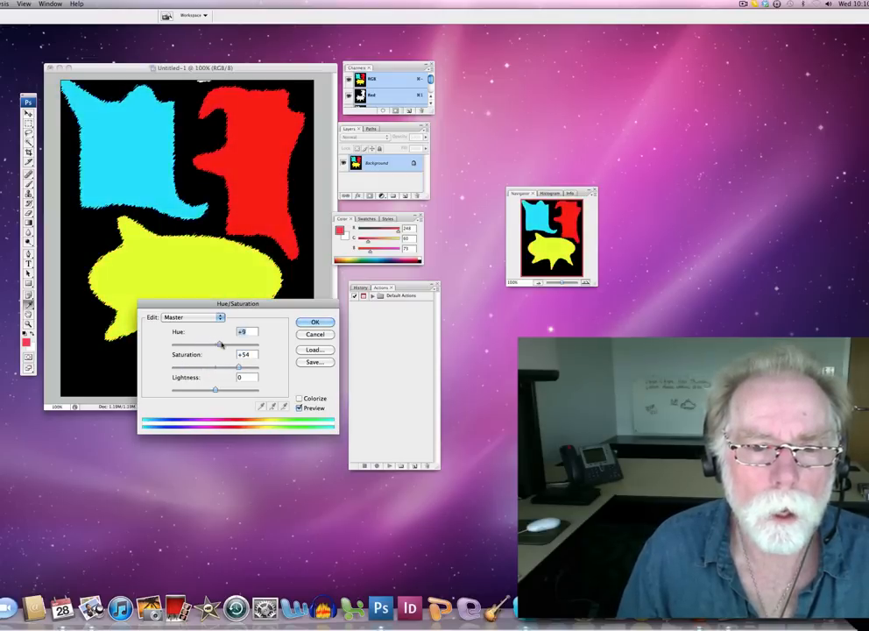
{"action": "left_click_drag", "start_coordinate": [219, 341], "coordinate": [230, 341]}
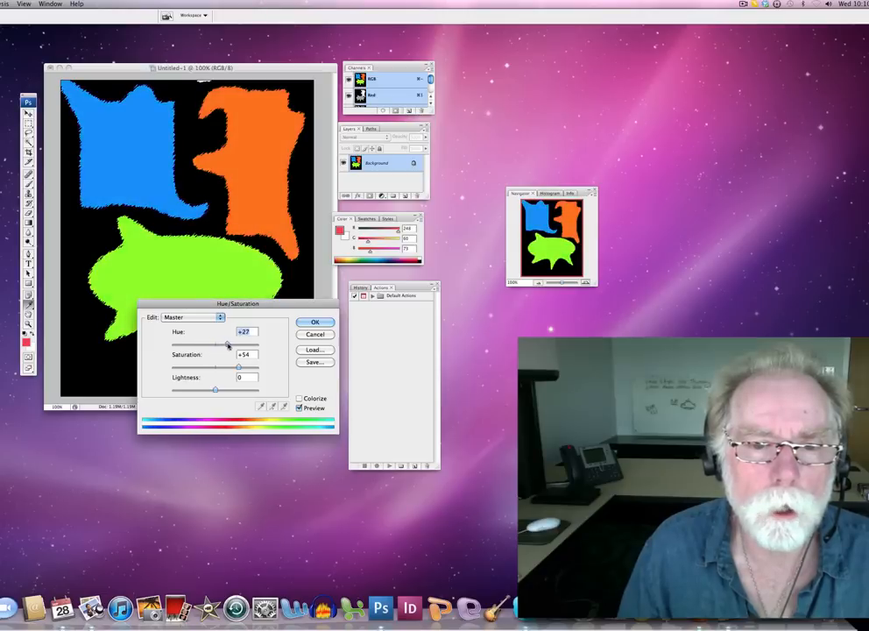
{"action": "left_click_drag", "start_coordinate": [229, 341], "coordinate": [267, 340]}
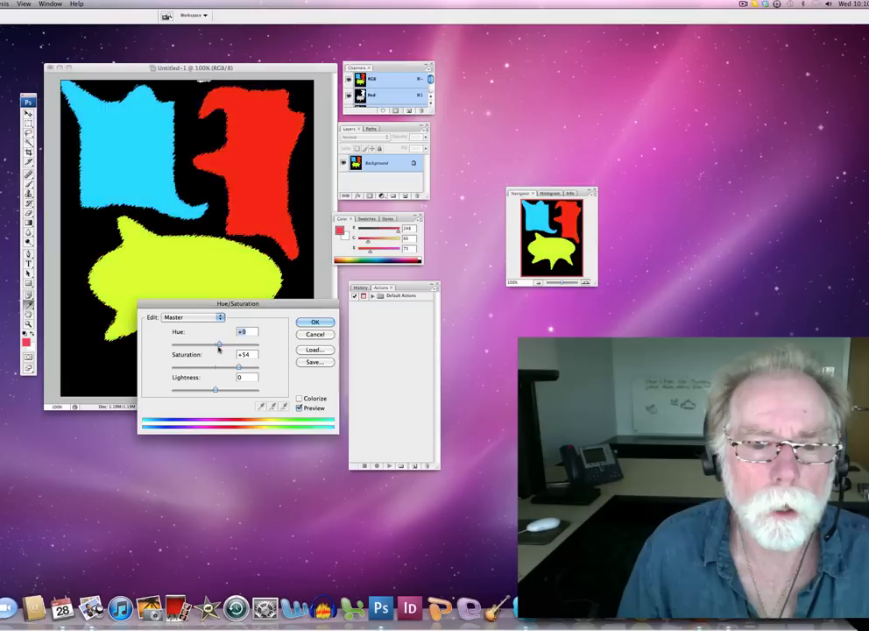
{"action": "left_click_drag", "start_coordinate": [220, 342], "coordinate": [202, 342]}
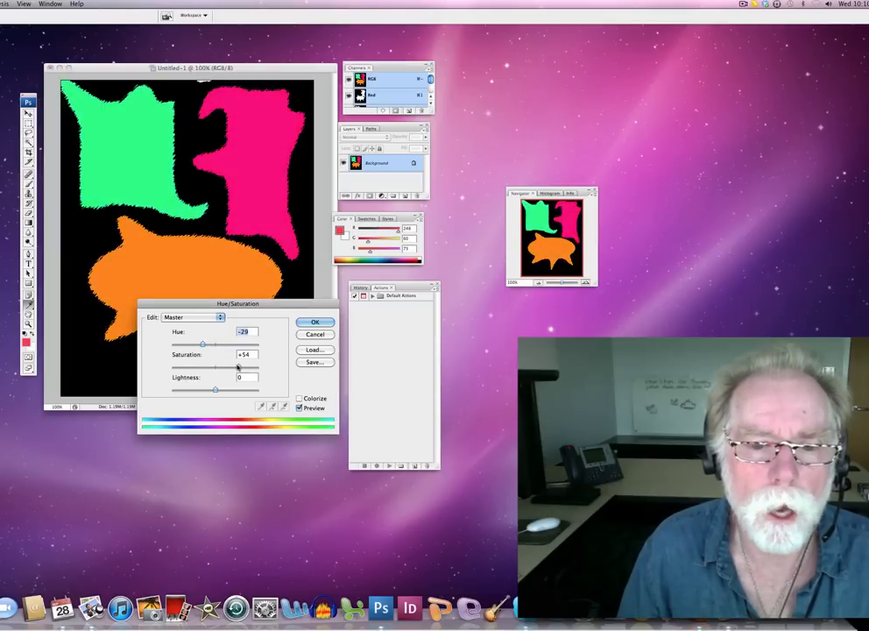
{"action": "left_click", "coordinate": [314, 321]}
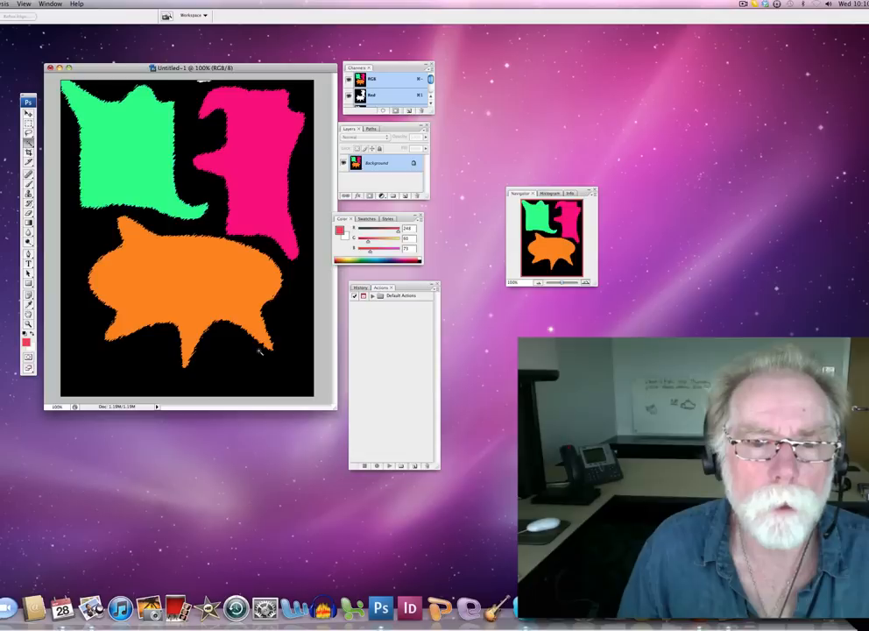
{"action": "mouse_move", "coordinate": [241, 366]}
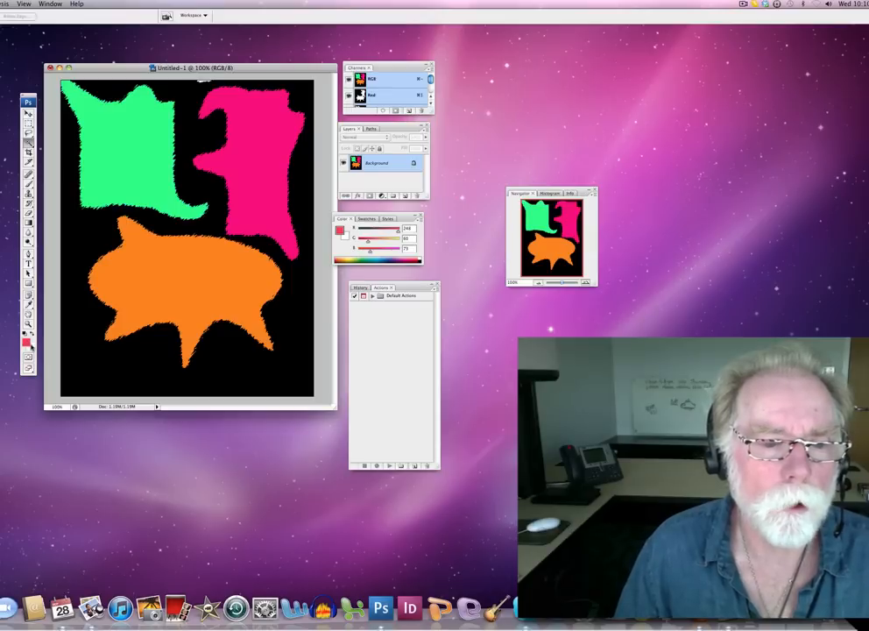
Step: Paint a white X and a white zigzag along the bottom with the Brush
{"action": "left_click", "coordinate": [28, 176]}
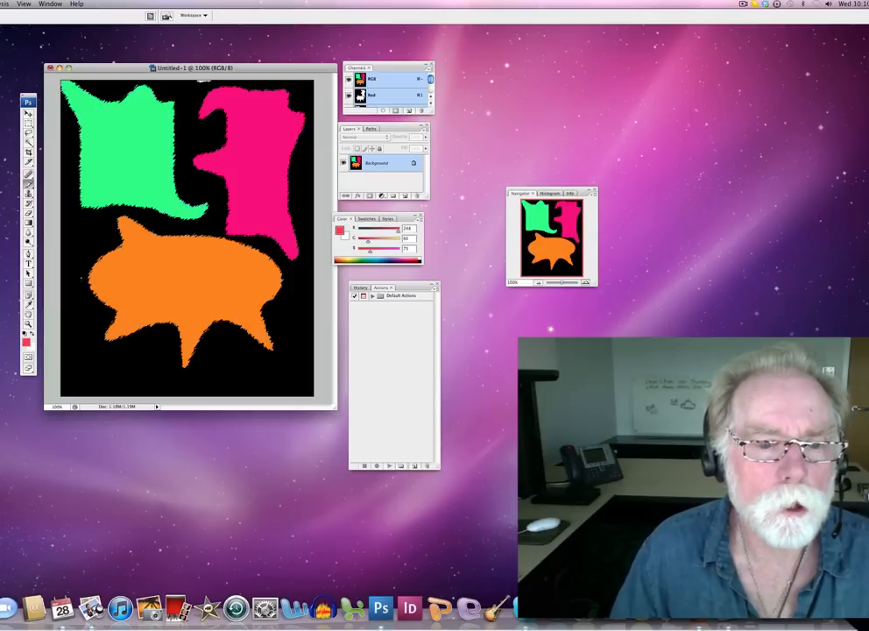
{"action": "left_click_drag", "start_coordinate": [83, 372], "coordinate": [127, 359]}
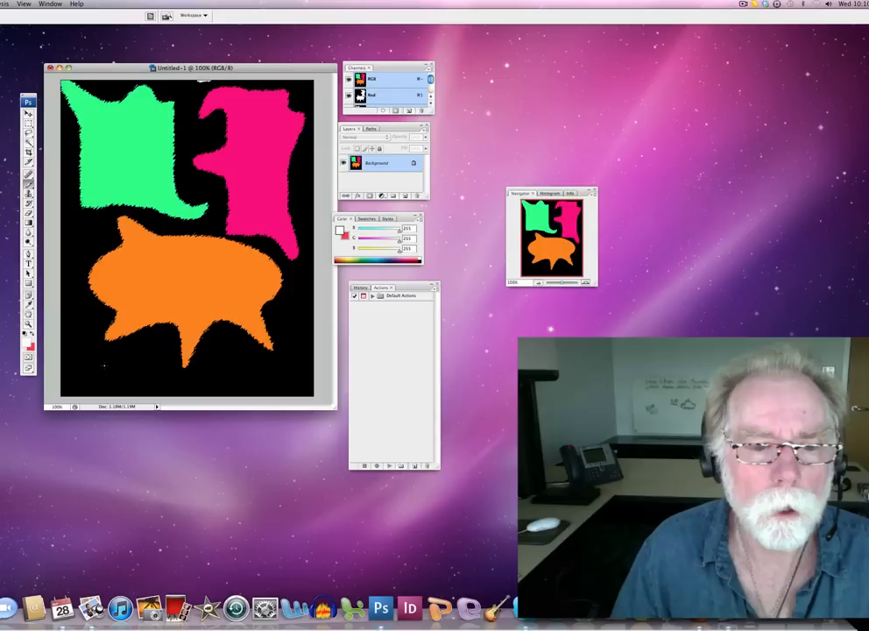
{"action": "left_click_drag", "start_coordinate": [96, 377], "coordinate": [210, 367]}
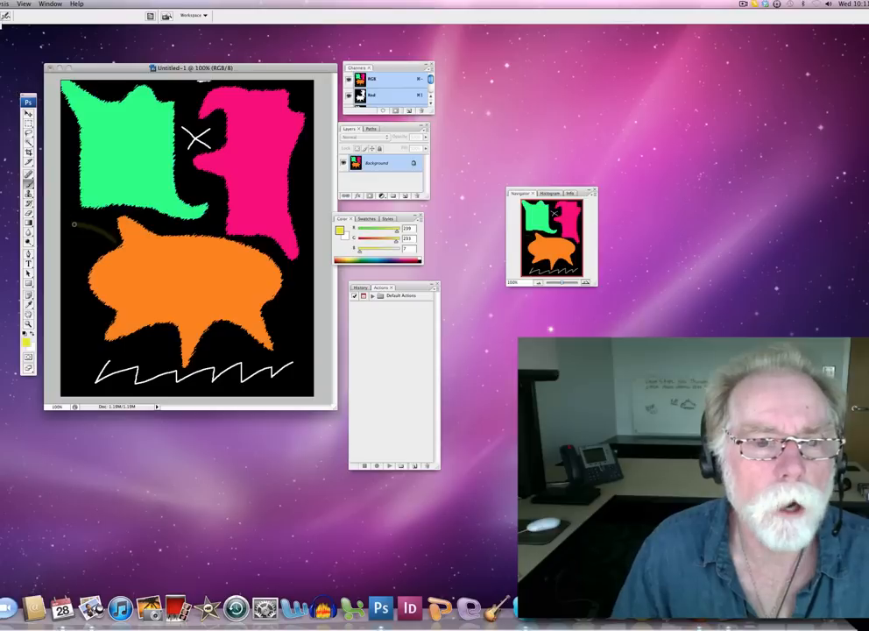
Step: Paint yellow squiggly strokes around the orange shape
{"action": "left_click_drag", "start_coordinate": [79, 232], "coordinate": [114, 236]}
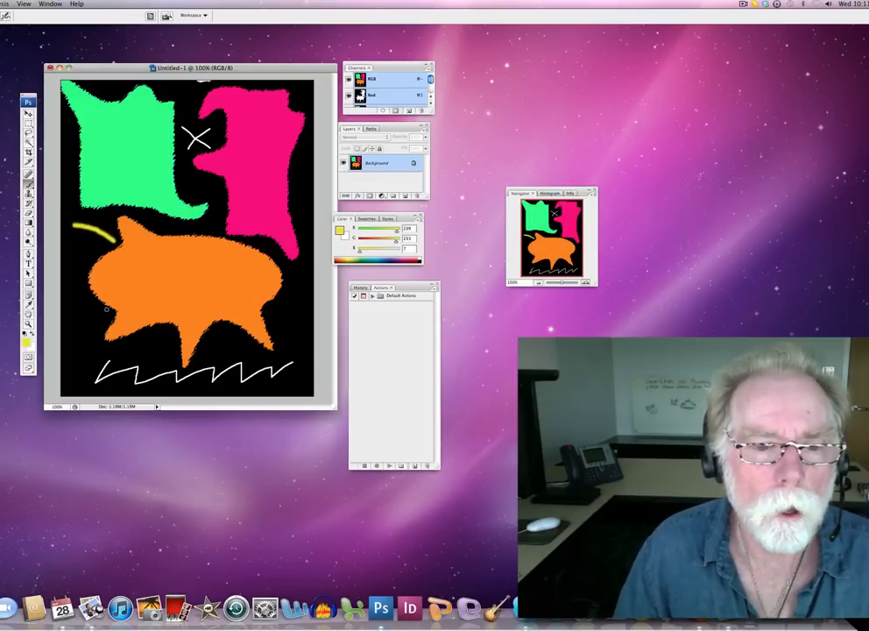
{"action": "left_click_drag", "start_coordinate": [75, 311], "coordinate": [105, 325]}
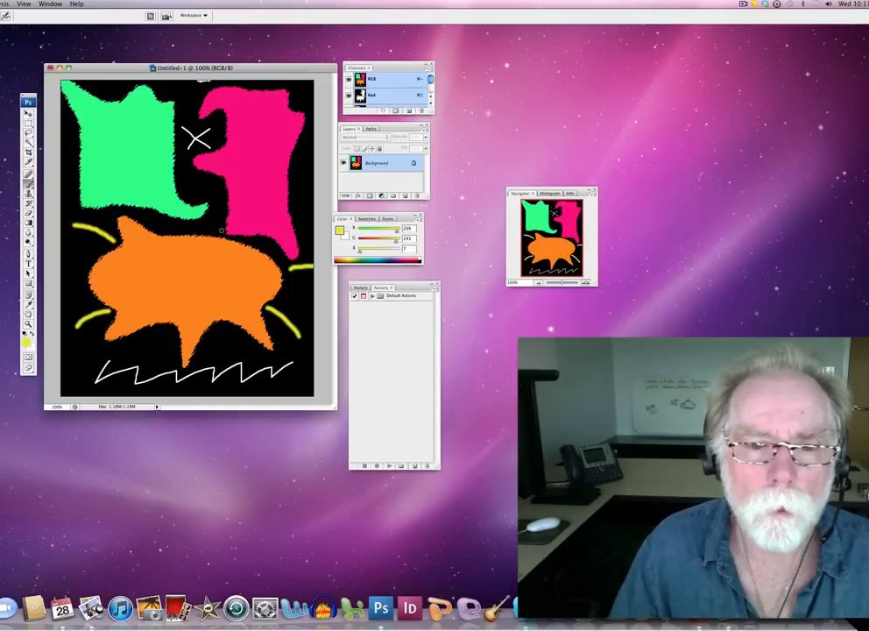
{"action": "left_click_drag", "start_coordinate": [188, 162], "coordinate": [222, 228]}
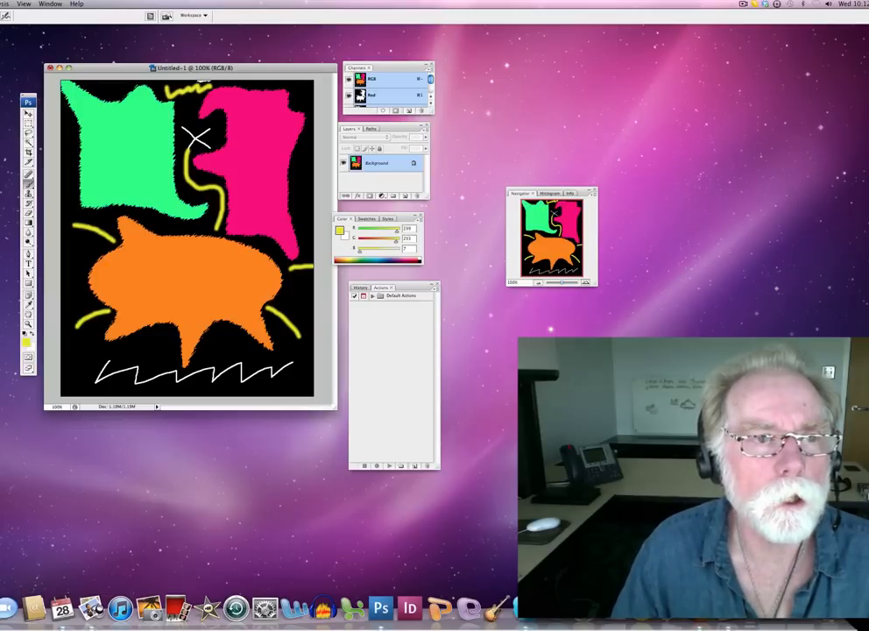
Step: Apply Stylize > Extrude as Blocks with size 30 and depth 30
{"action": "left_click", "coordinate": [26, 4]}
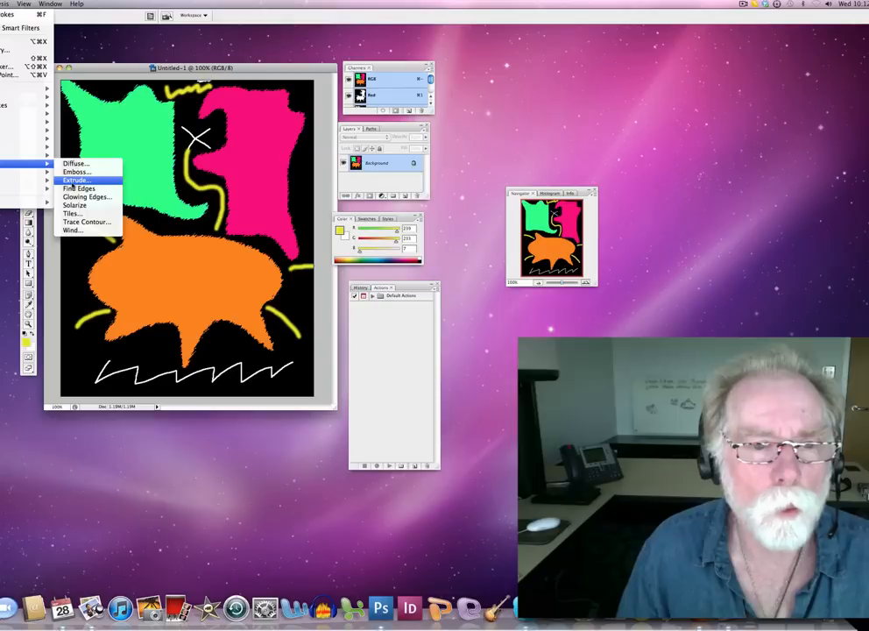
{"action": "left_click", "coordinate": [77, 180]}
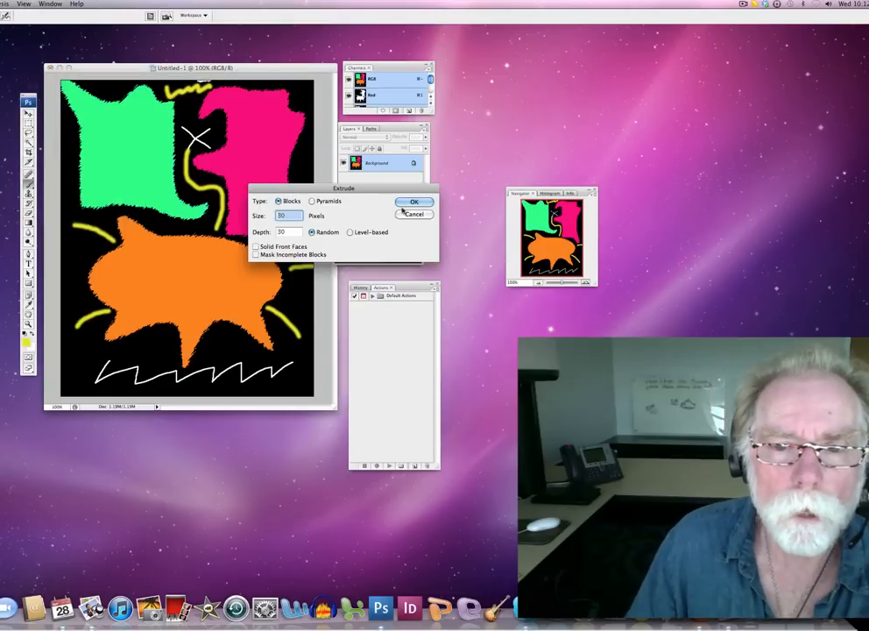
{"action": "left_click", "coordinate": [413, 201]}
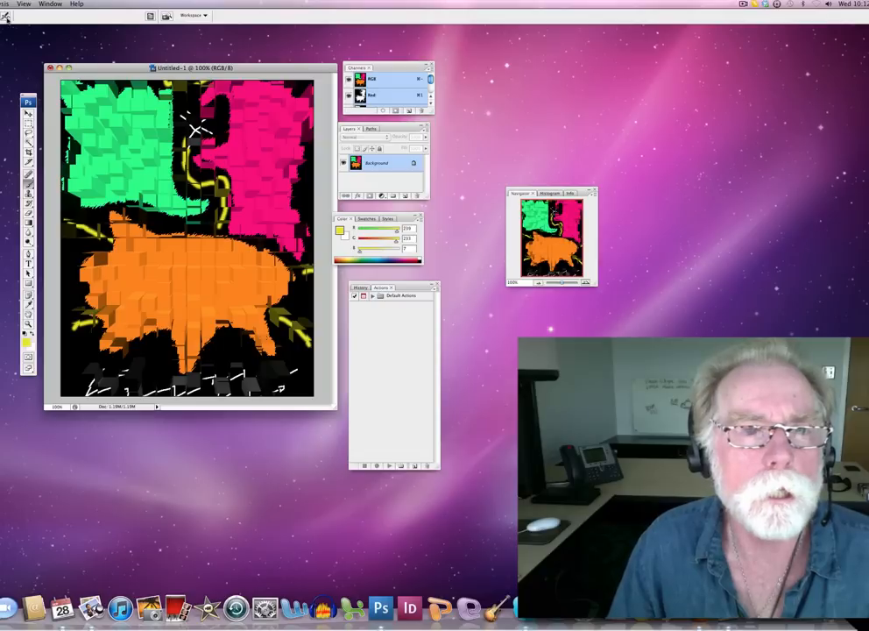
{"action": "left_click", "coordinate": [8, 4]}
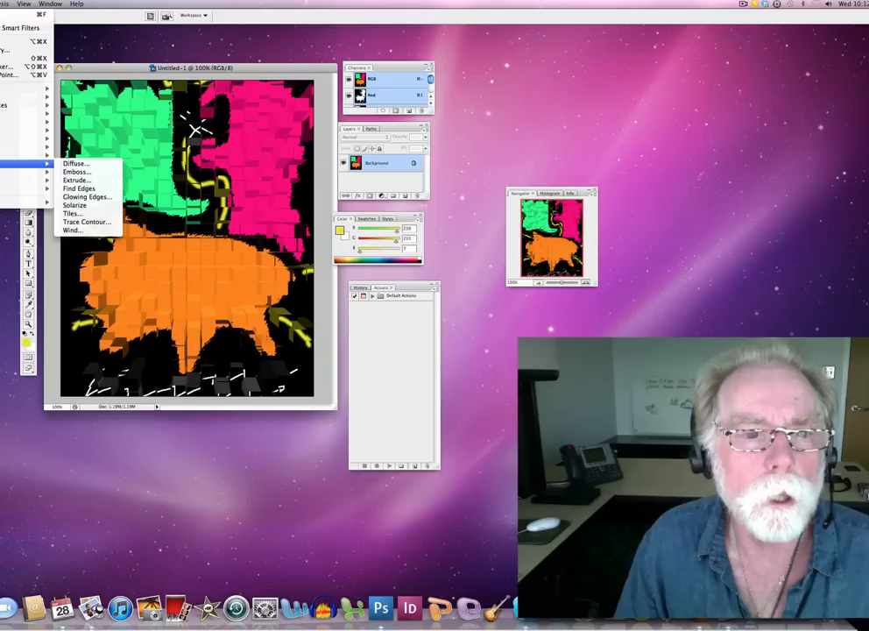
{"action": "mouse_move", "coordinate": [75, 205]}
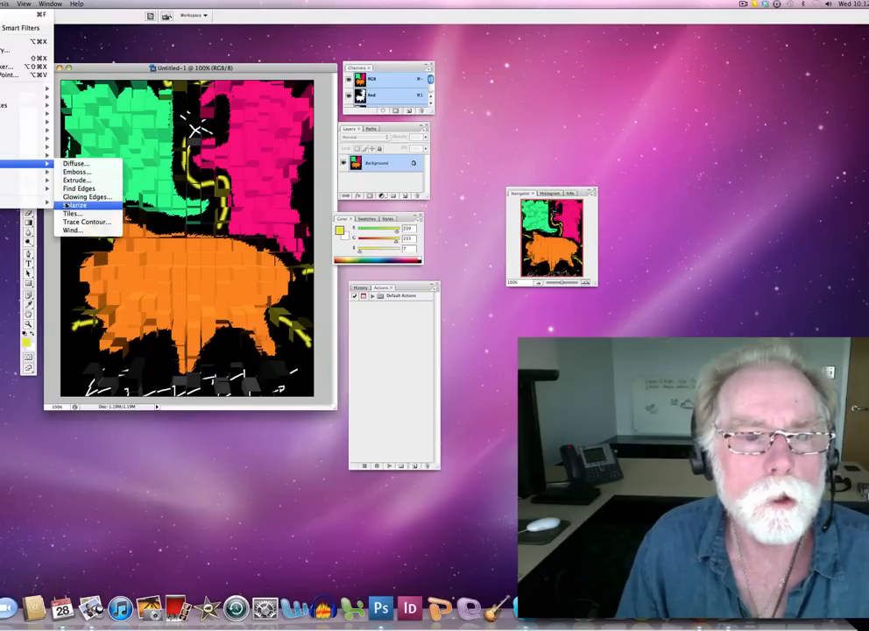
Step: Cover the extruded blocks with the Texture > Mosaic Tiles filter
{"action": "left_click", "coordinate": [74, 205]}
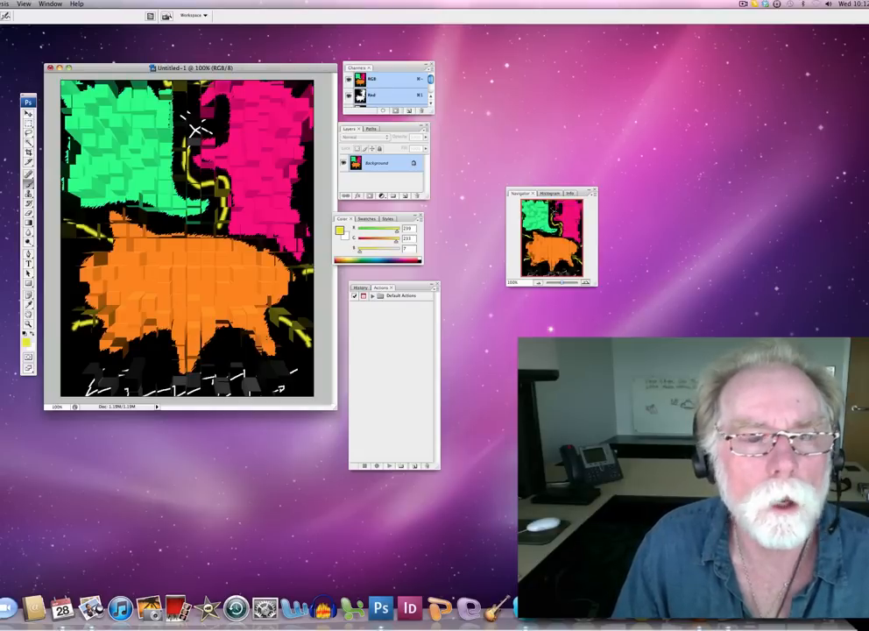
{"action": "left_click", "coordinate": [19, 4]}
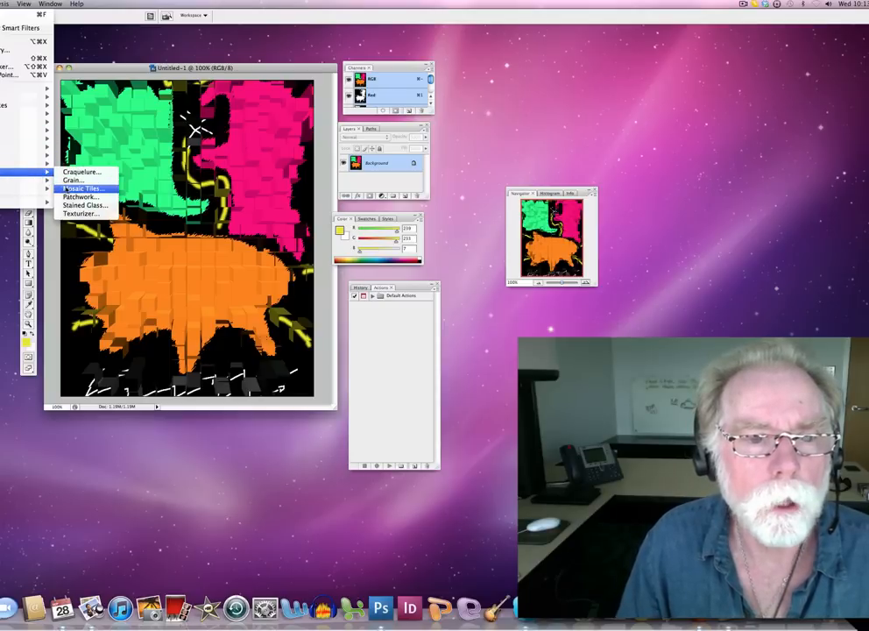
{"action": "left_click", "coordinate": [79, 189]}
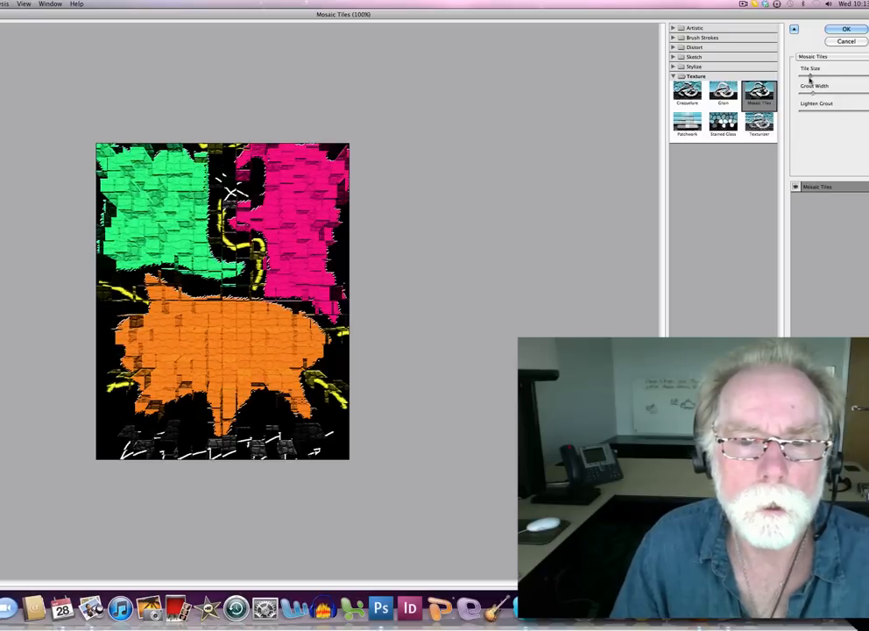
{"action": "left_click", "coordinate": [845, 29]}
{"action": "type", "text": "abstract.jpg"}
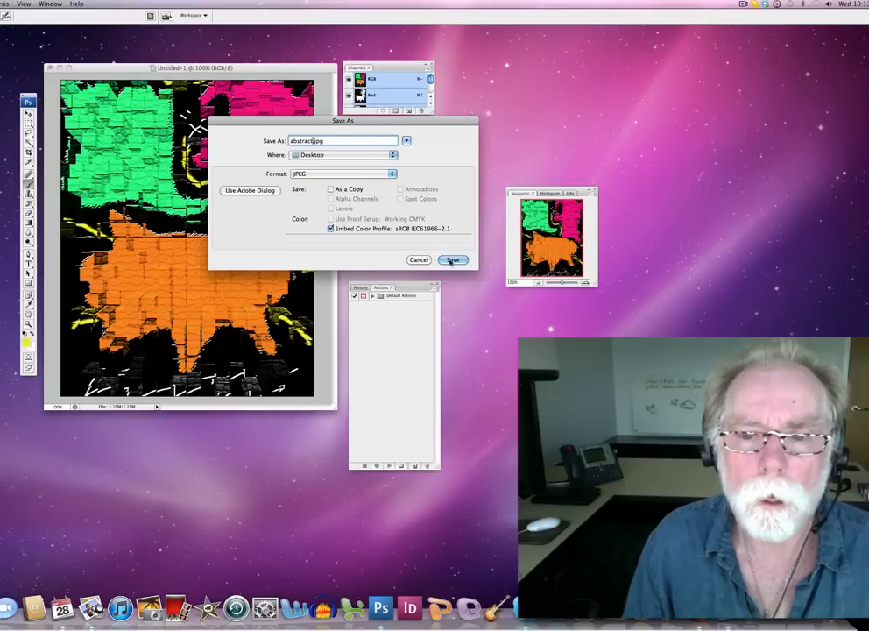
Step: Save abstract.jpg to the Desktop as JPEG at Quality 10 Maximum
{"action": "left_click", "coordinate": [453, 259]}
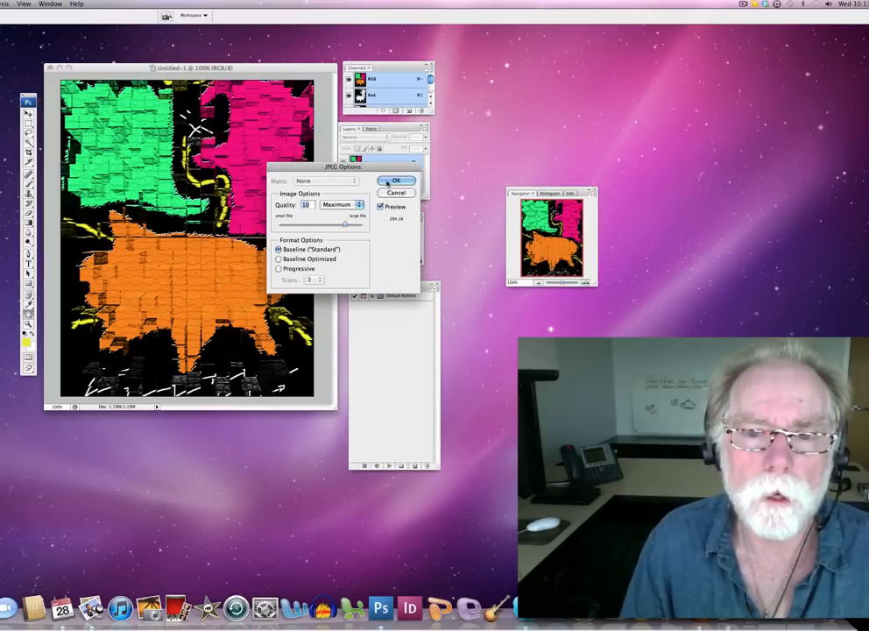
{"action": "left_click", "coordinate": [395, 180]}
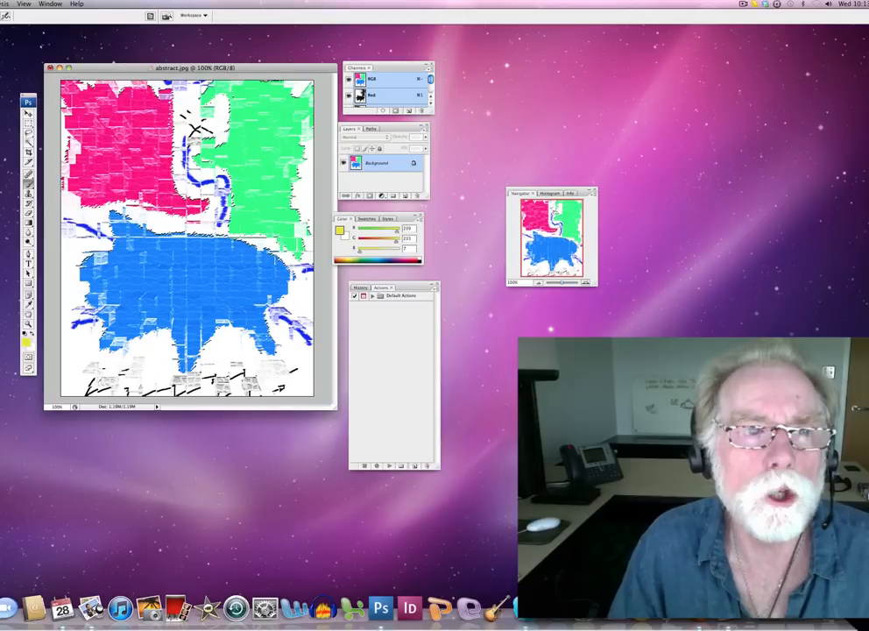
Step: Preview the Stylize > Glowing Edges filter, then cancel it without applying
{"action": "left_click", "coordinate": [4, 3]}
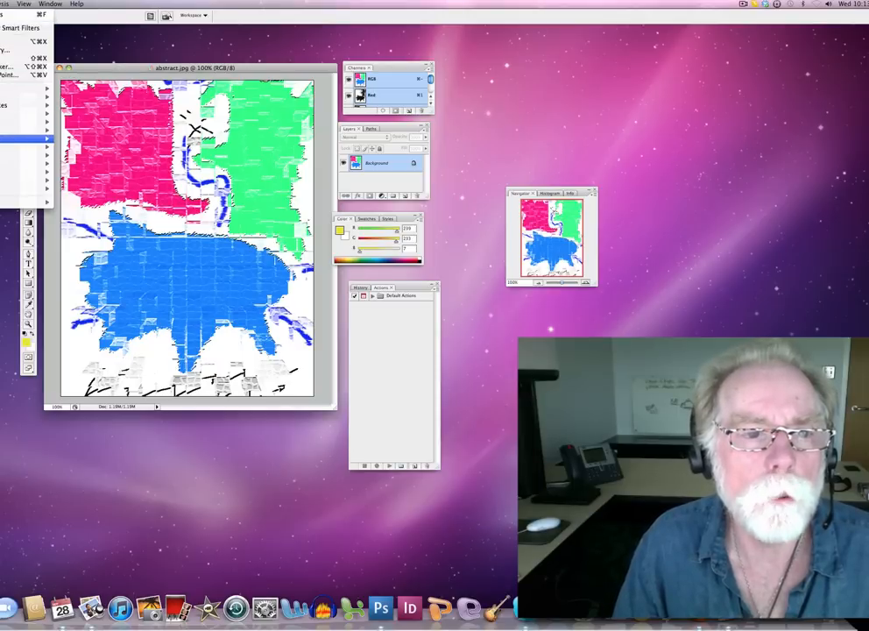
{"action": "left_click", "coordinate": [26, 138]}
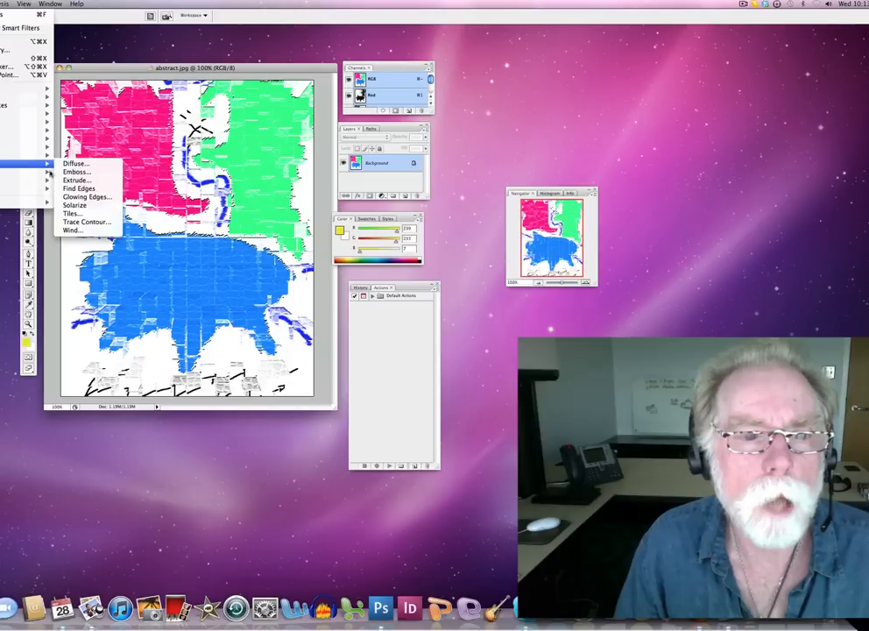
{"action": "left_click", "coordinate": [80, 188]}
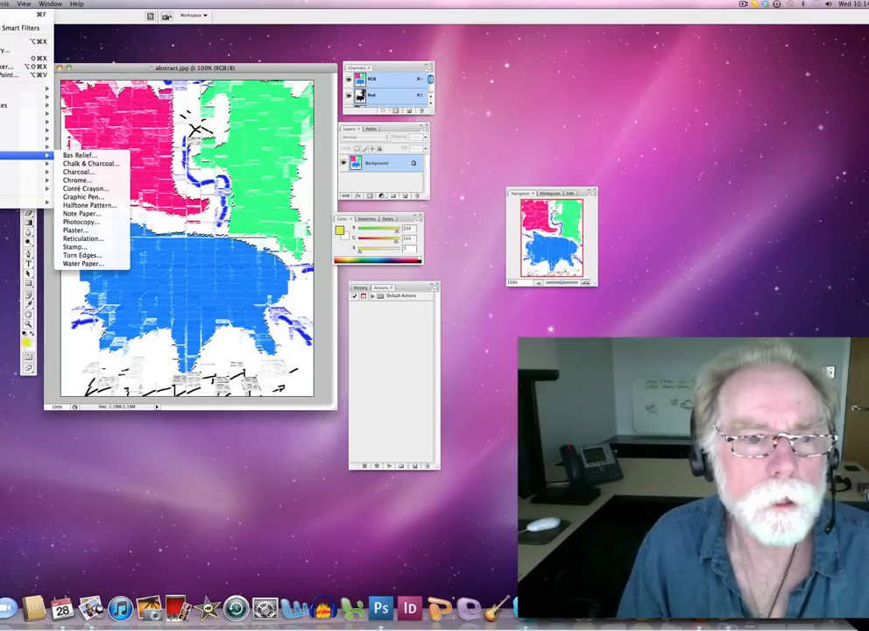
{"action": "mouse_move", "coordinate": [26, 171]}
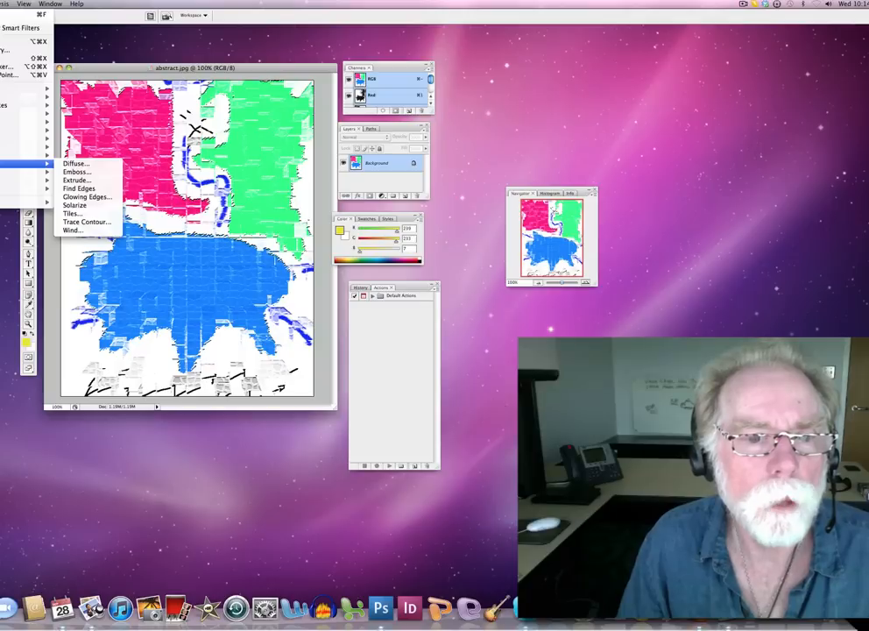
{"action": "mouse_move", "coordinate": [75, 205]}
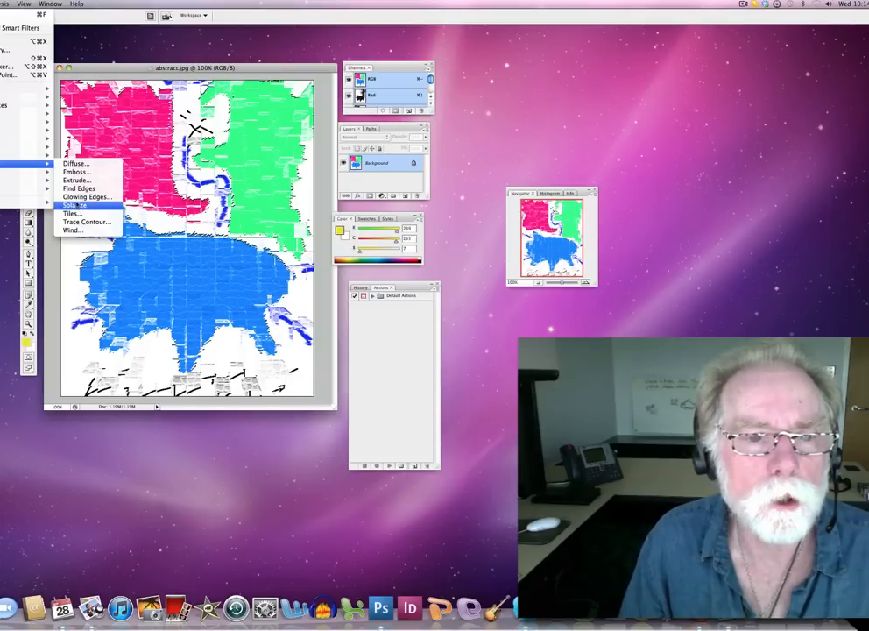
{"action": "left_click", "coordinate": [86, 196]}
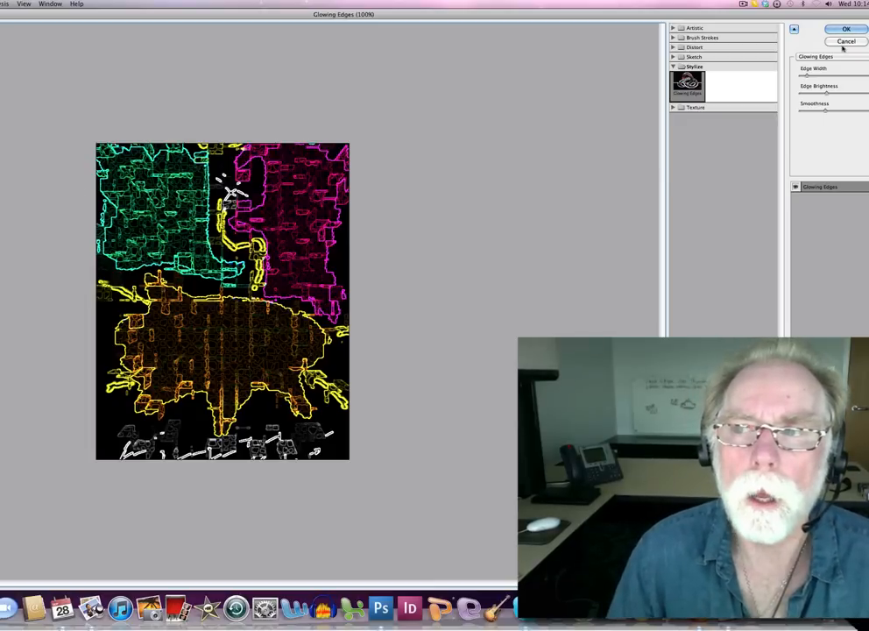
{"action": "left_click", "coordinate": [846, 41]}
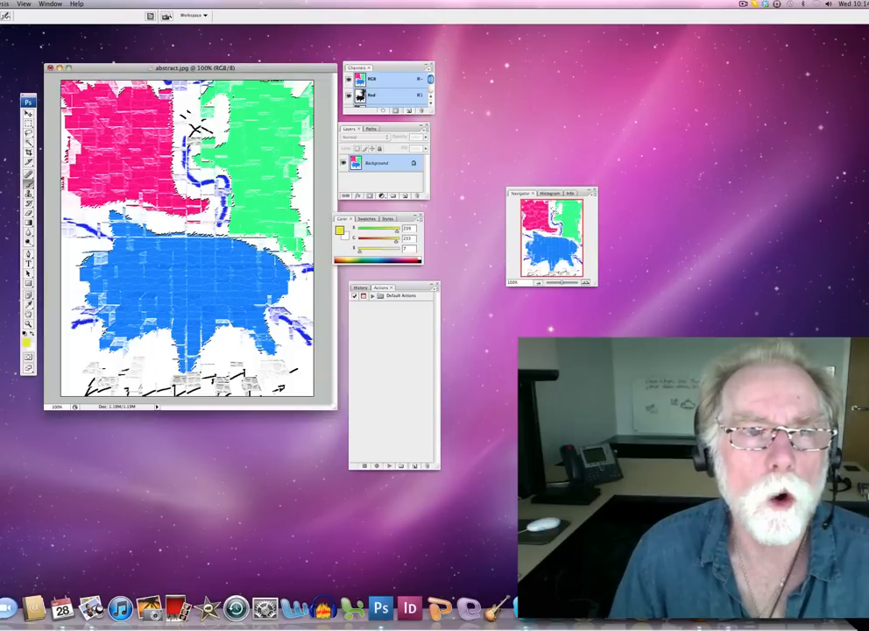